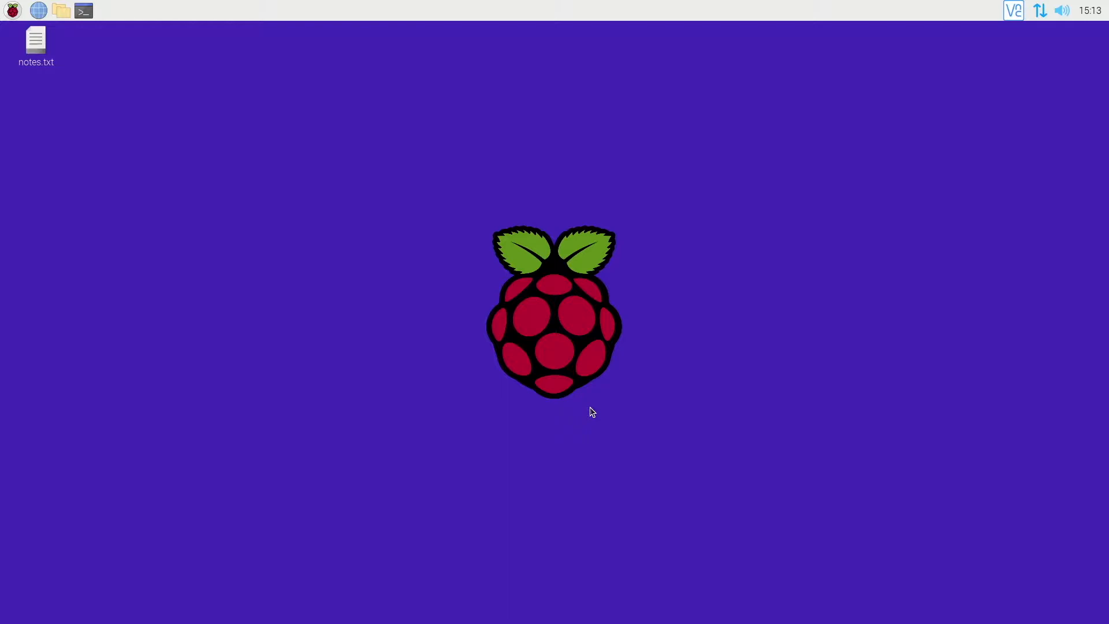
{"action": "mouse_move", "coordinate": [120, 181]}
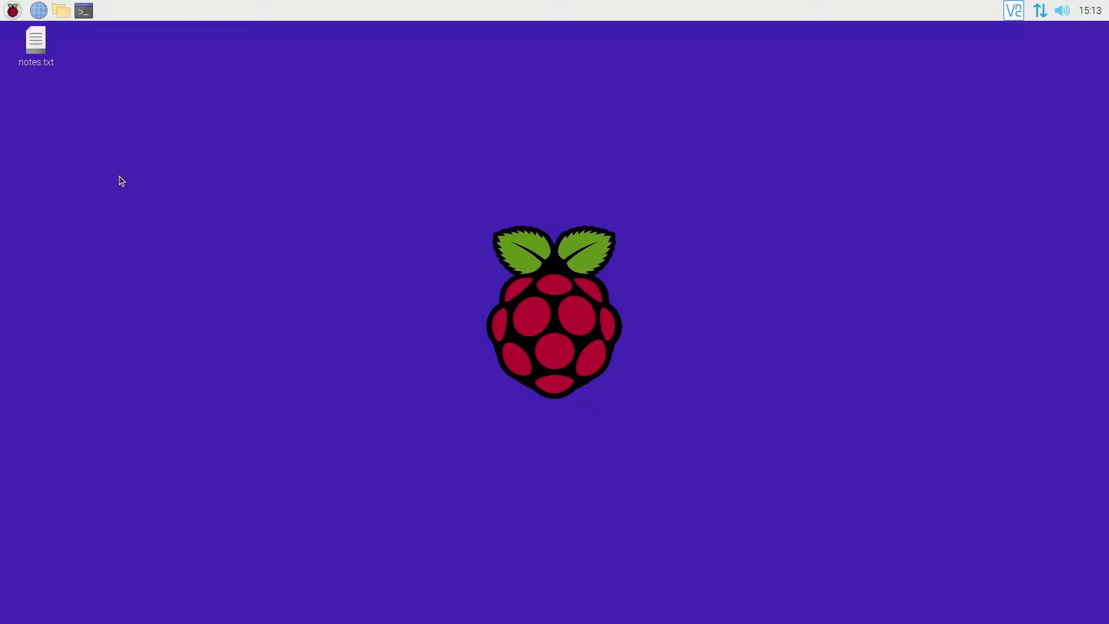
{"action": "mouse_move", "coordinate": [198, 135]}
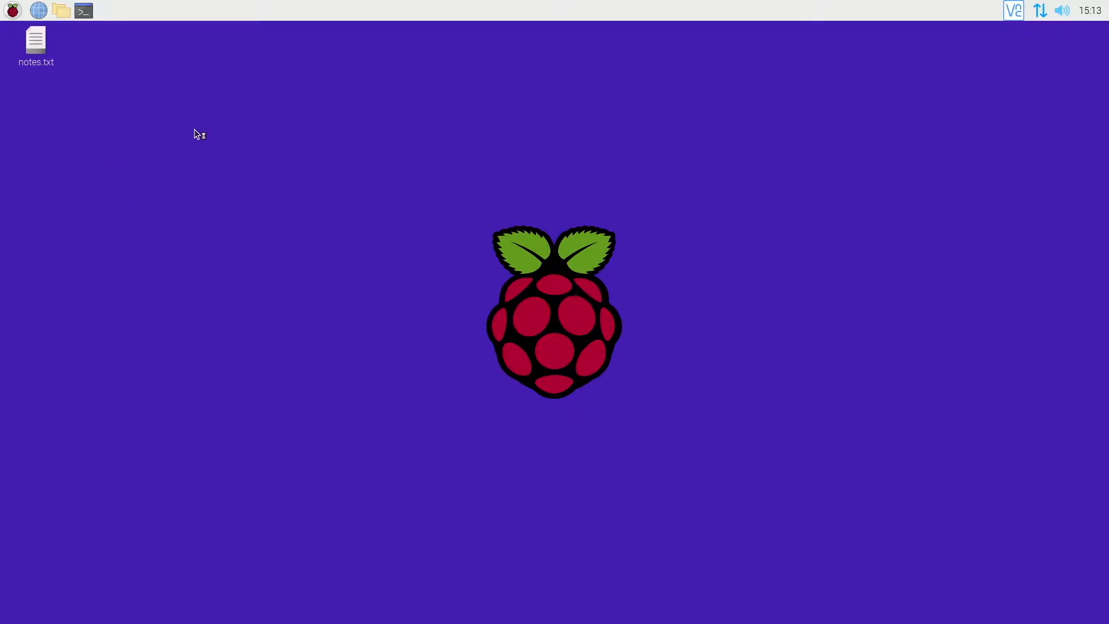
Step: Start a terminal and launch sudo raspi-config
{"action": "left_click", "coordinate": [83, 11]}
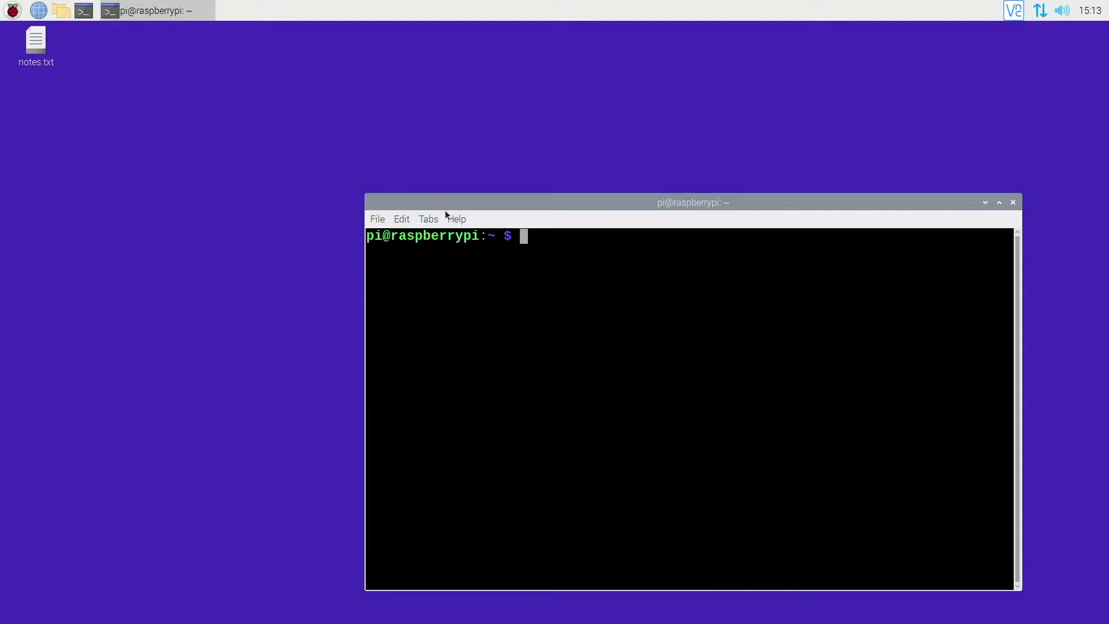
{"action": "left_click_drag", "start_coordinate": [693, 203], "coordinate": [463, 54]}
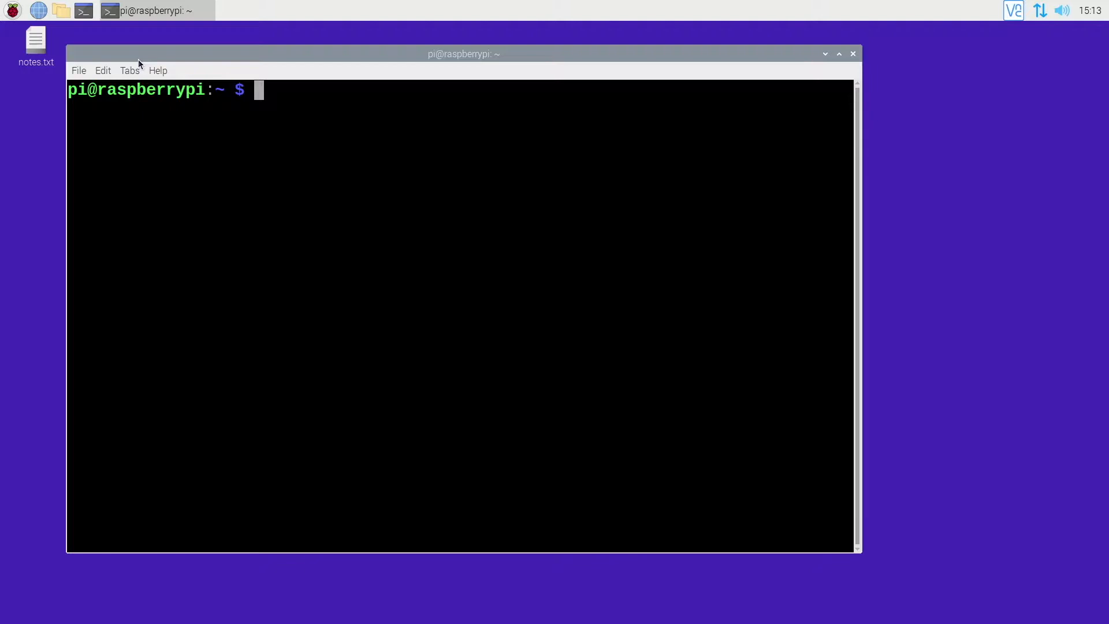
{"action": "type", "text": "sudo r"}
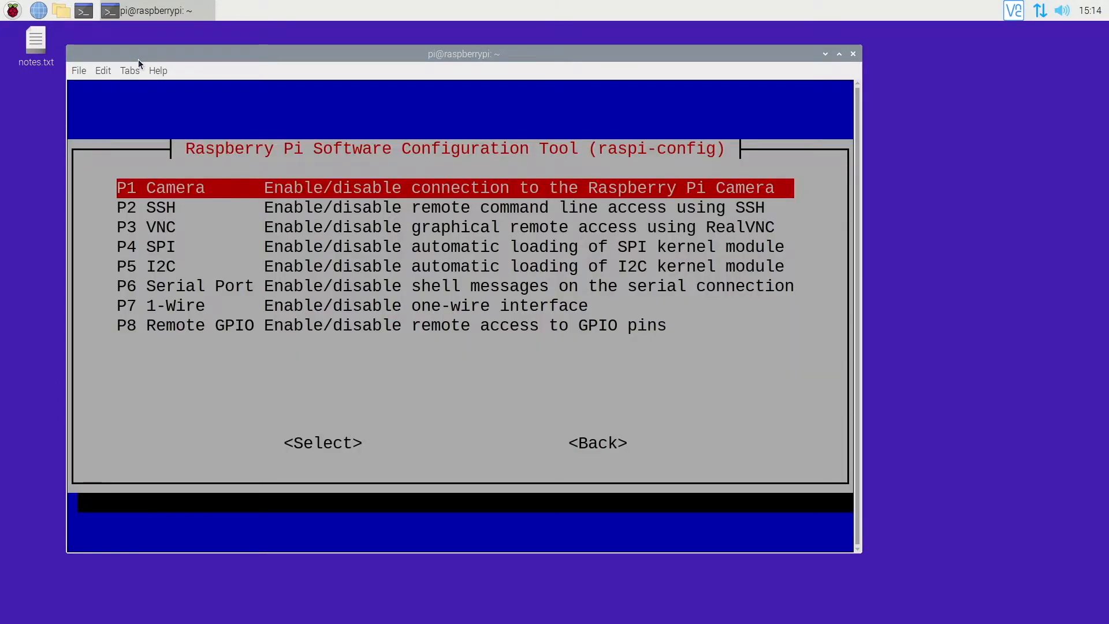
Step: Enable the Camera interface, finish raspi-config and decline the reboot
{"action": "left_click", "coordinate": [322, 443]}
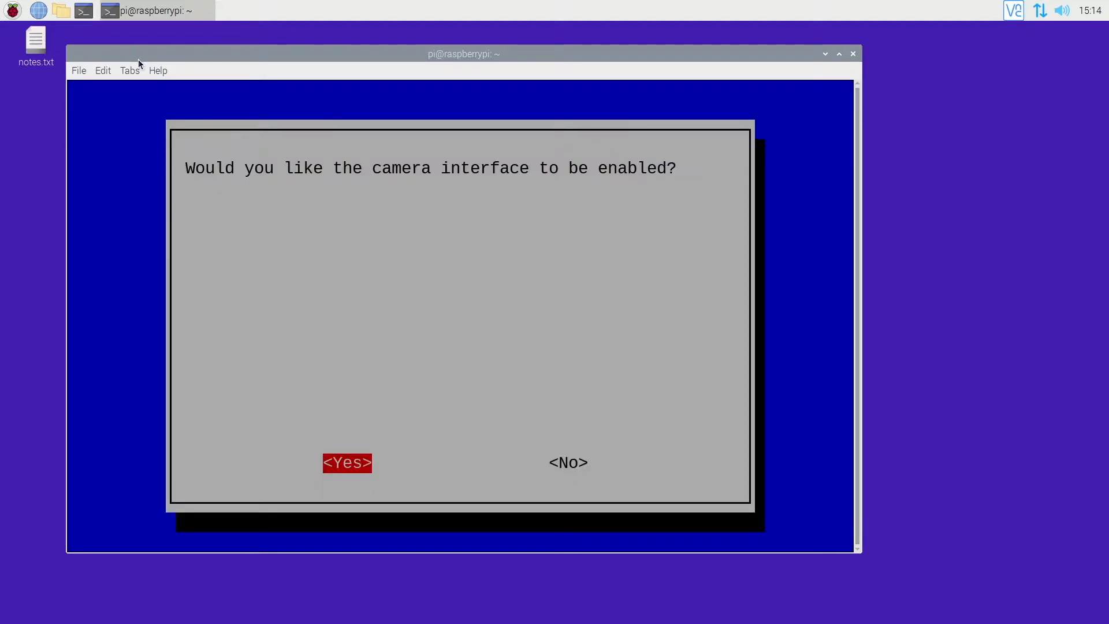
{"action": "left_click", "coordinate": [346, 462]}
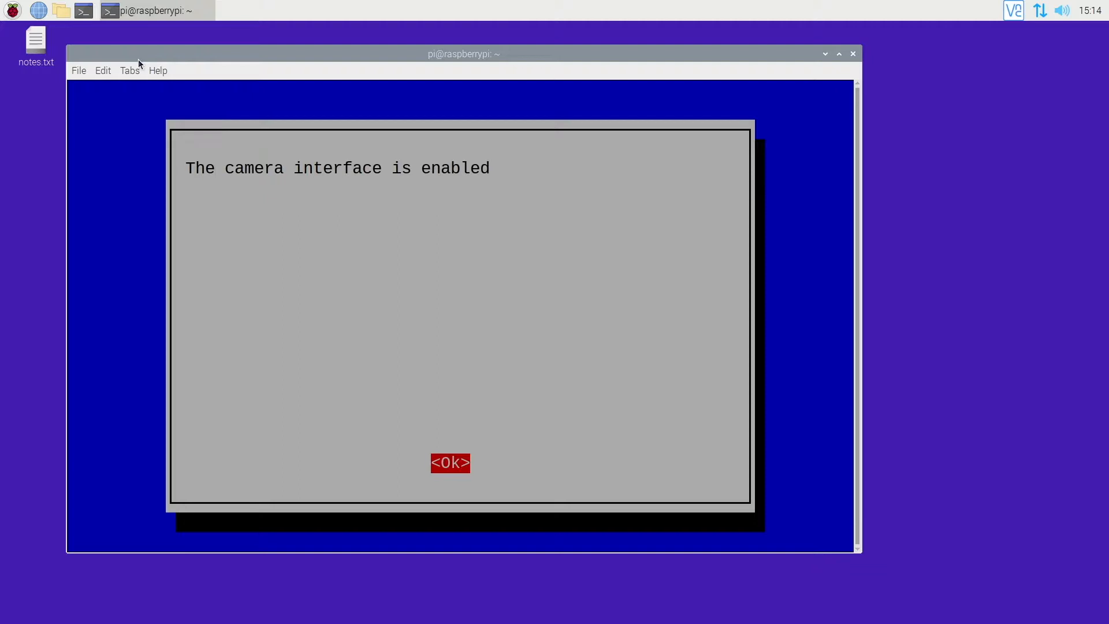
{"action": "left_click", "coordinate": [449, 462]}
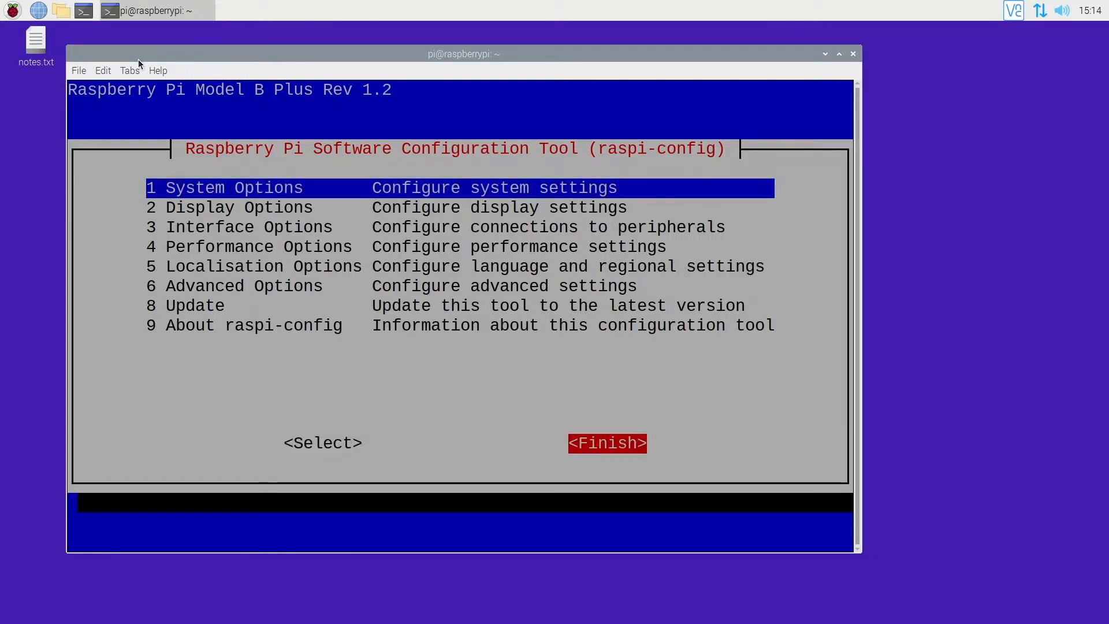
{"action": "left_click", "coordinate": [606, 444]}
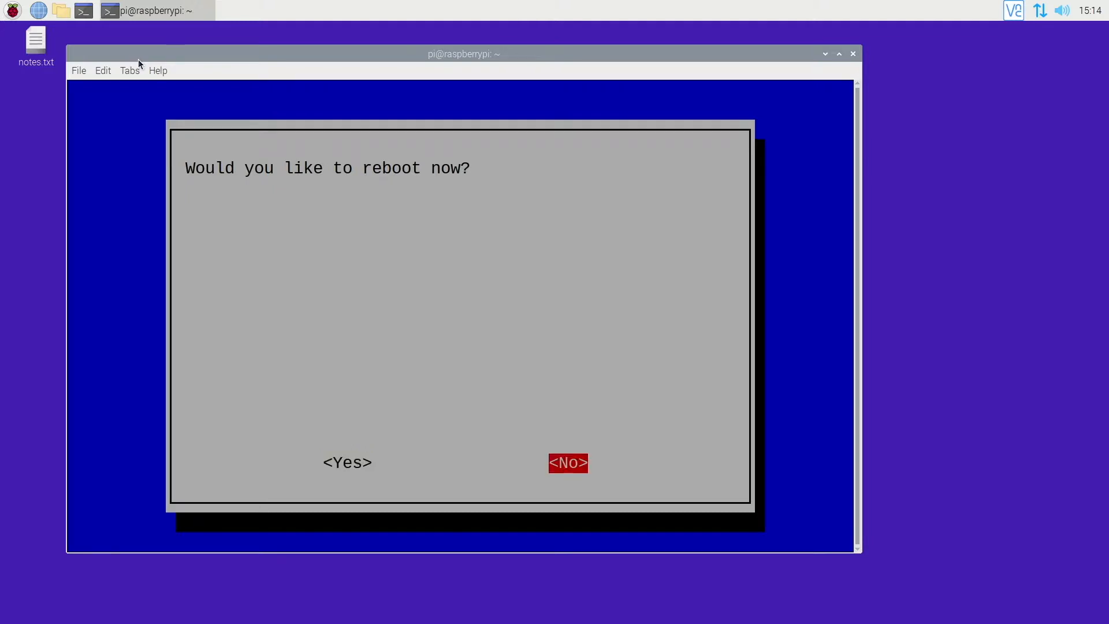
{"action": "left_click", "coordinate": [567, 462]}
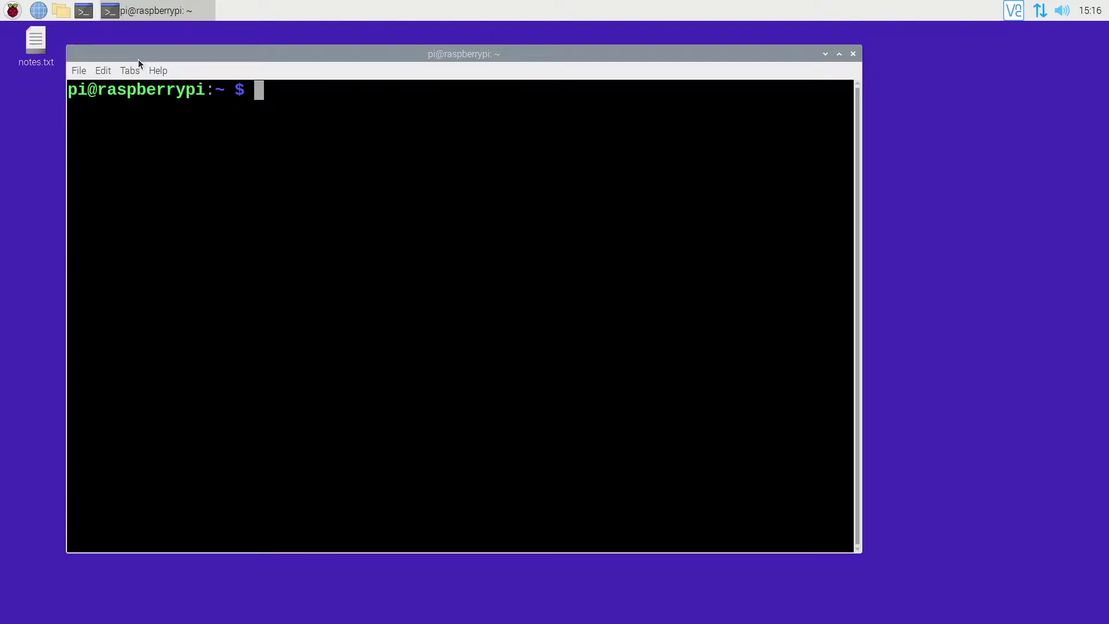
Step: Make a timelapse folder on the Desktop and cd into it
{"action": "type", "text": "cd"}
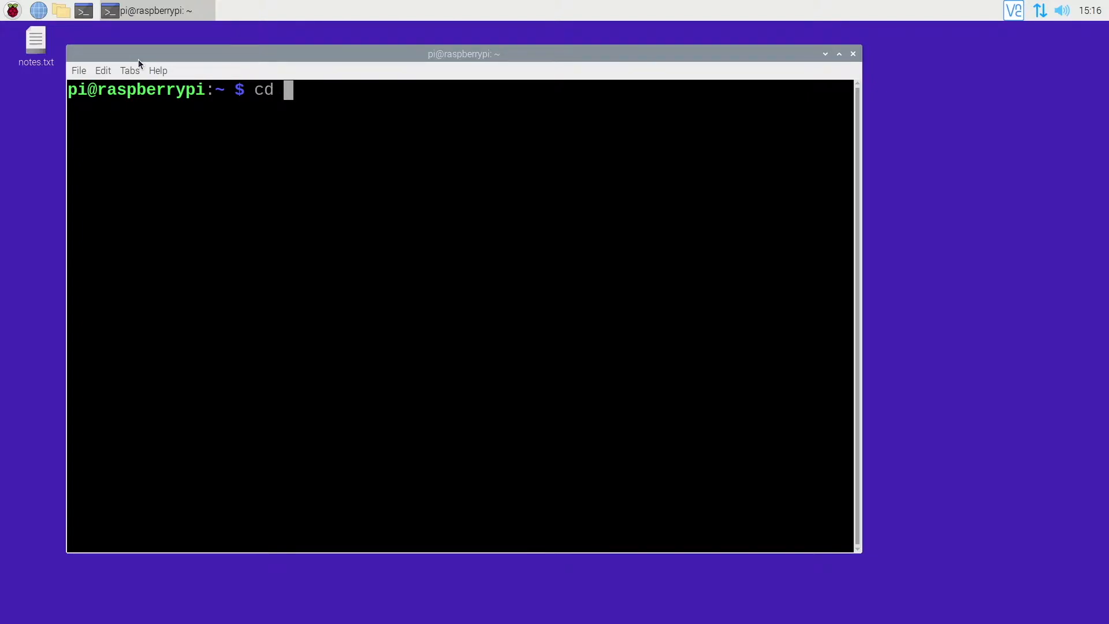
{"action": "type", "text": "c"}
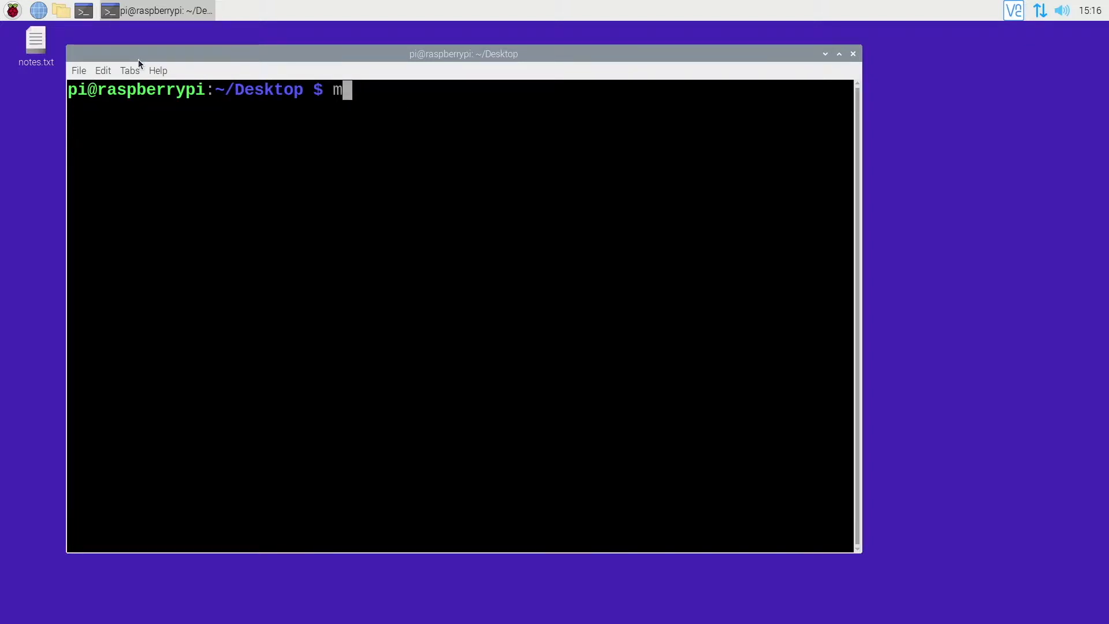
{"action": "type", "text": "kdir timelapse"}
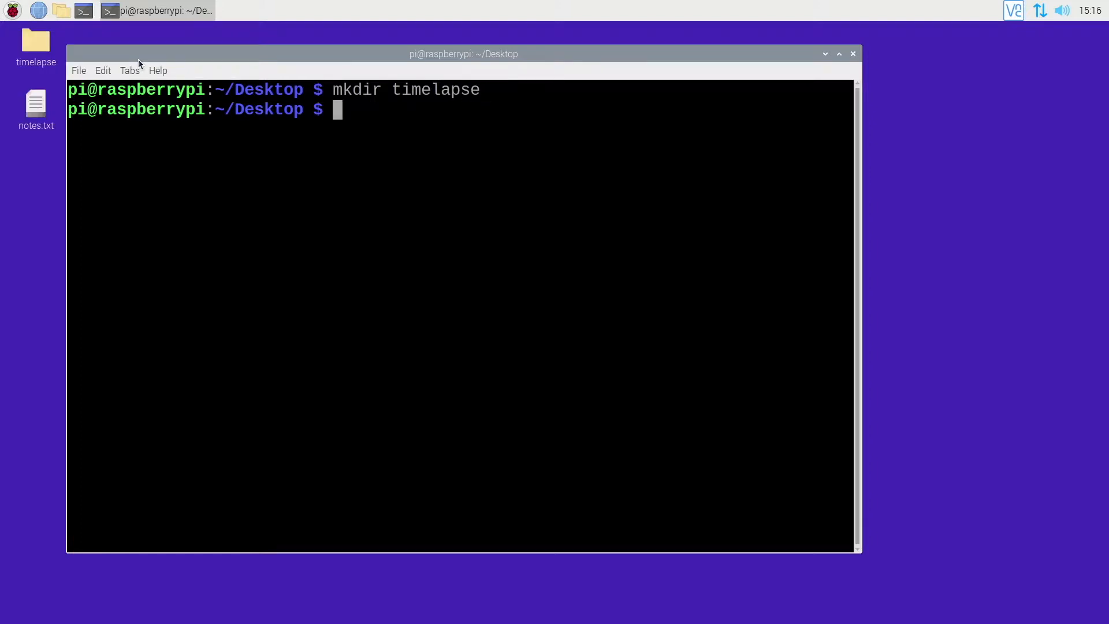
{"action": "type", "text": "cd timelapse/"}
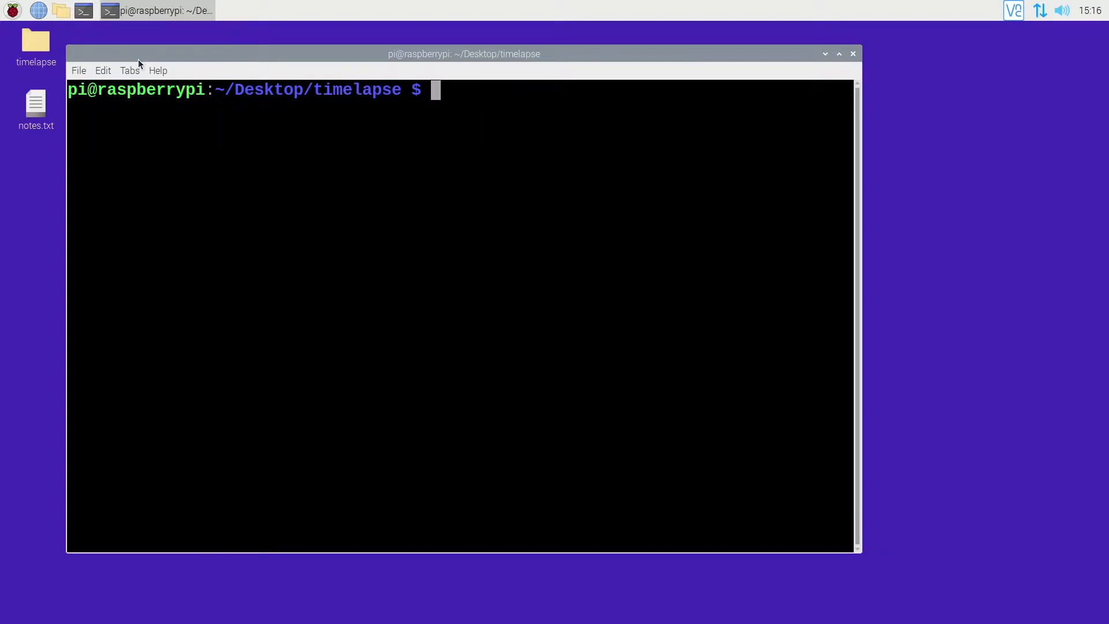
Step: Begin a raspistill command running indefinitely with a 5000 ms timelapse interval
{"action": "type", "text": "raspi"}
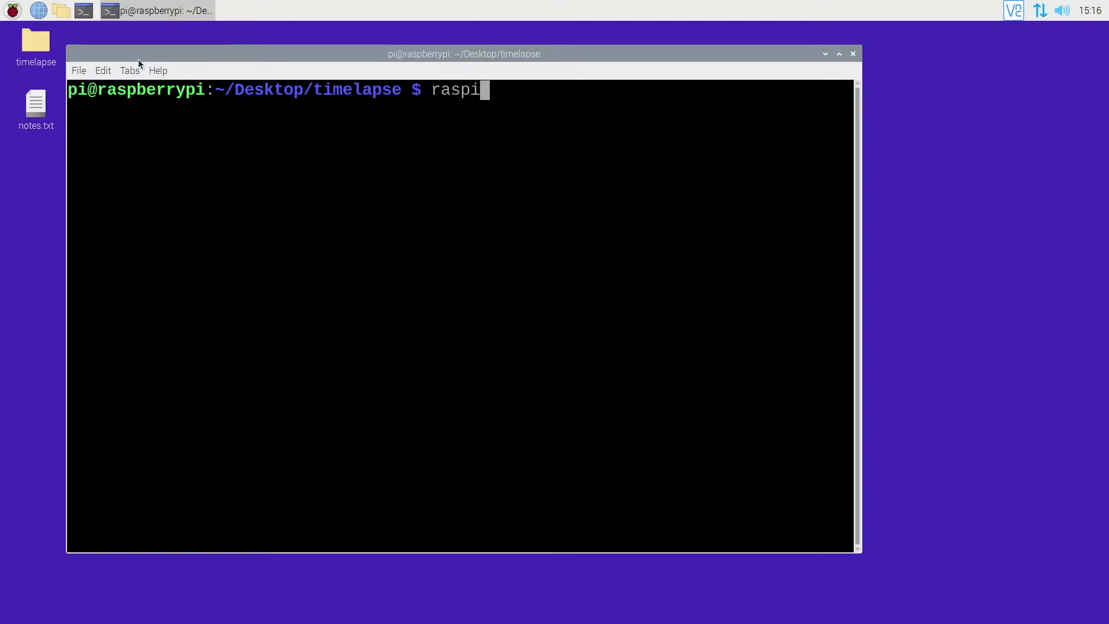
{"action": "type", "text": "still"}
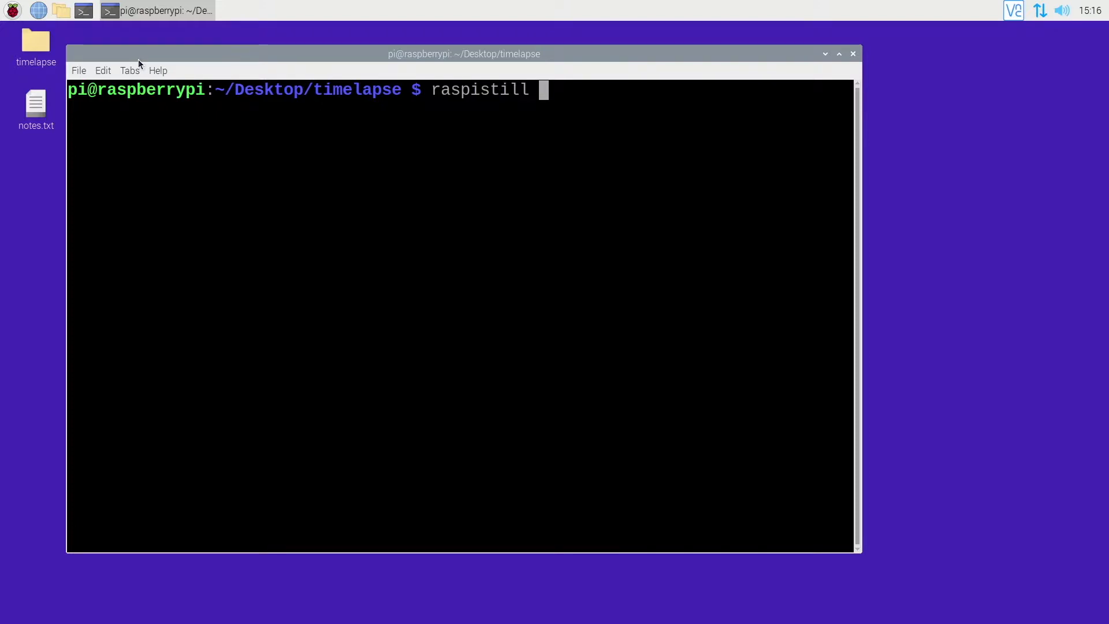
{"action": "type", "text": "-t 0"}
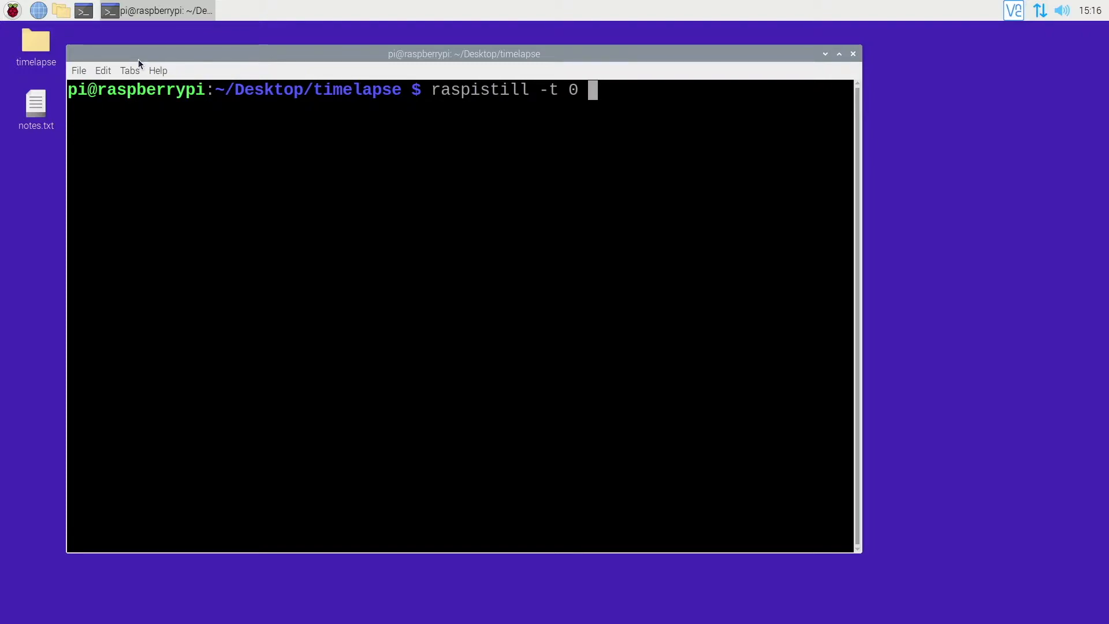
{"action": "type", "text": "-tl"}
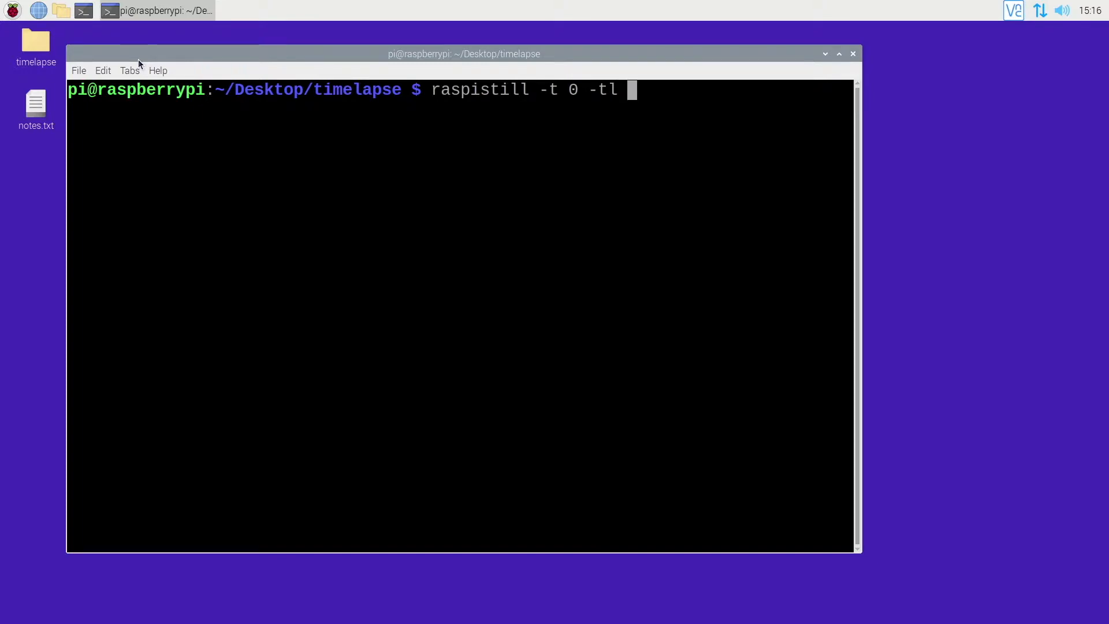
{"action": "type", "text": "5000"}
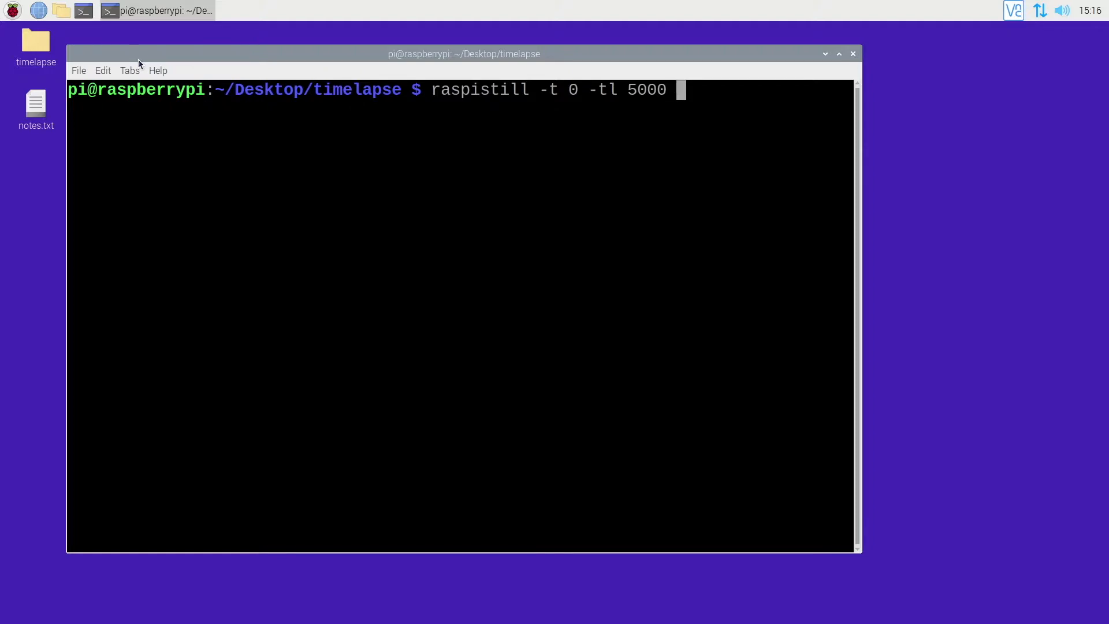
Step: Add output to img_%05d.jpg at width 1920 and height 1080, leaving the command unexecuted
{"action": "type", "text": "-o"}
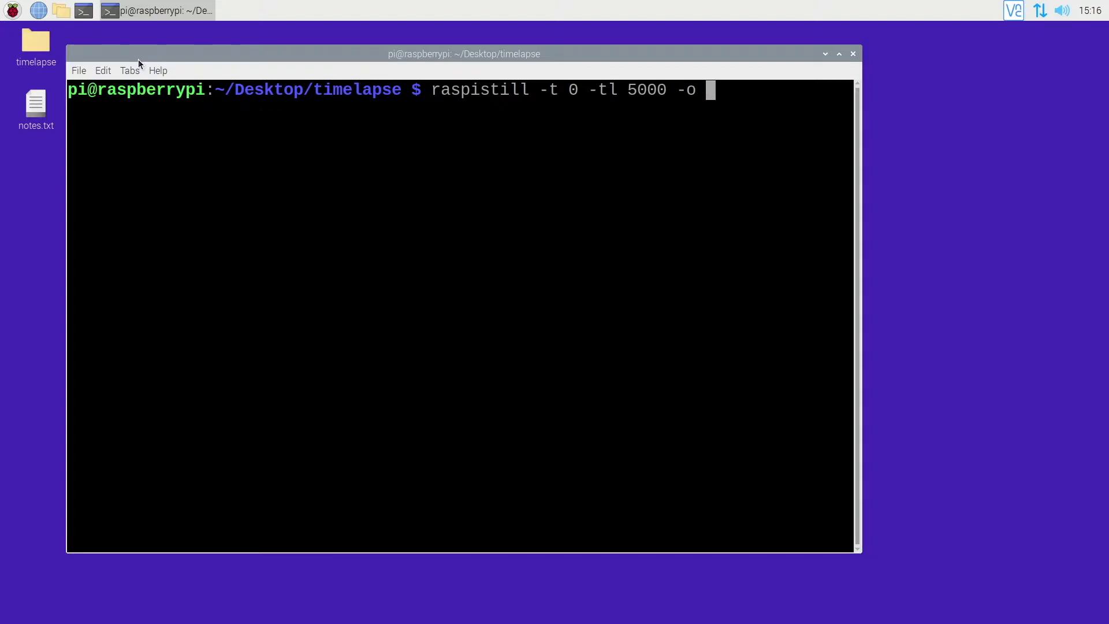
{"action": "type", "text": "img"}
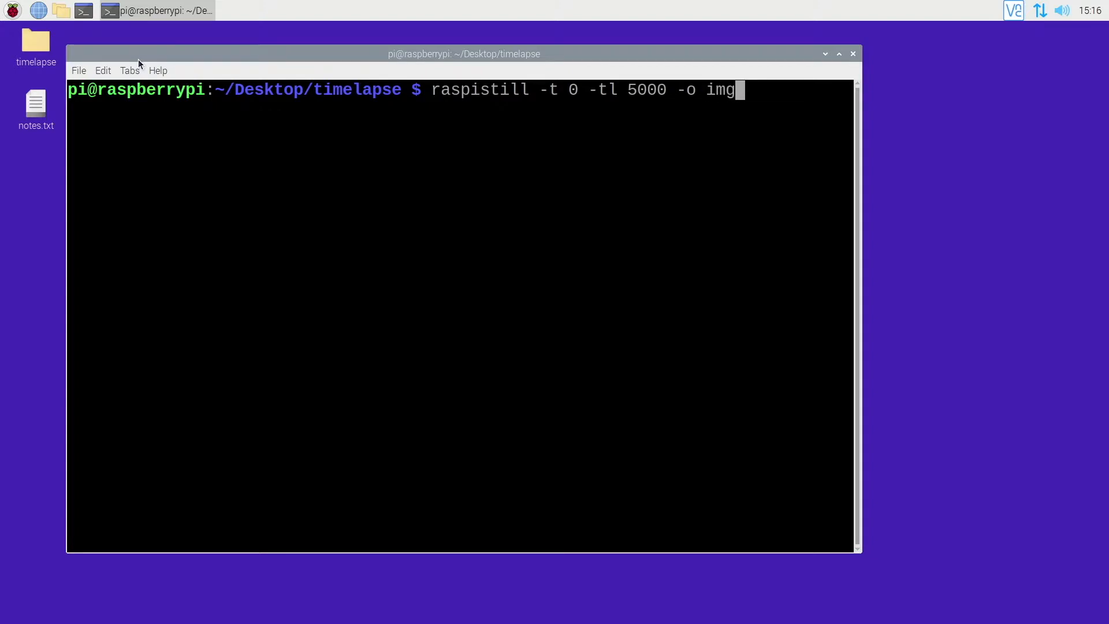
{"action": "type", "text": "_"}
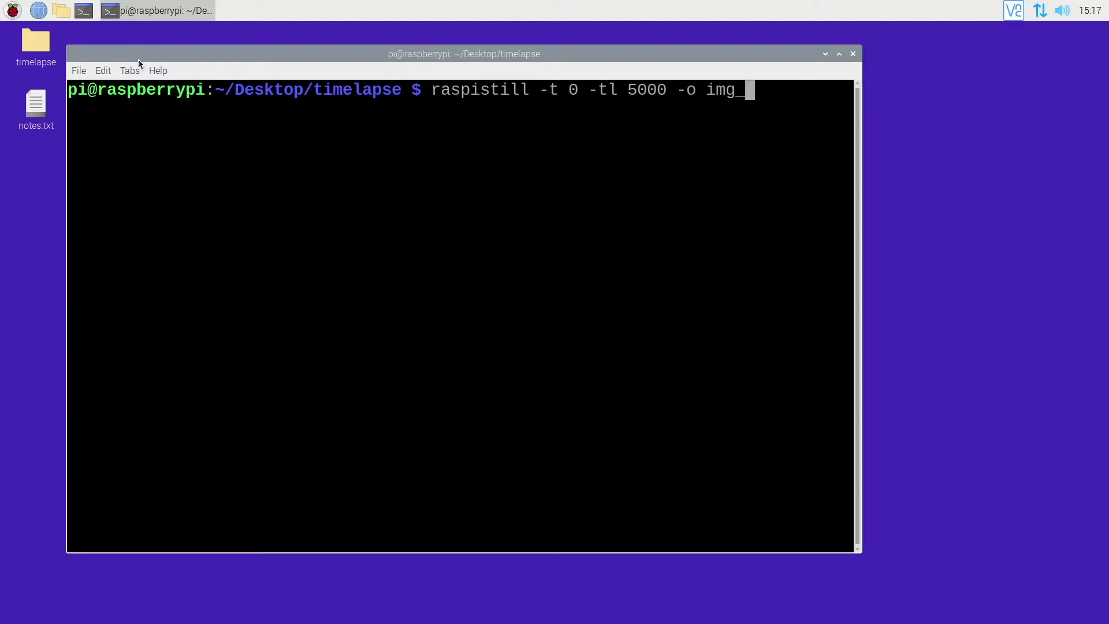
{"action": "type", "text": "%"}
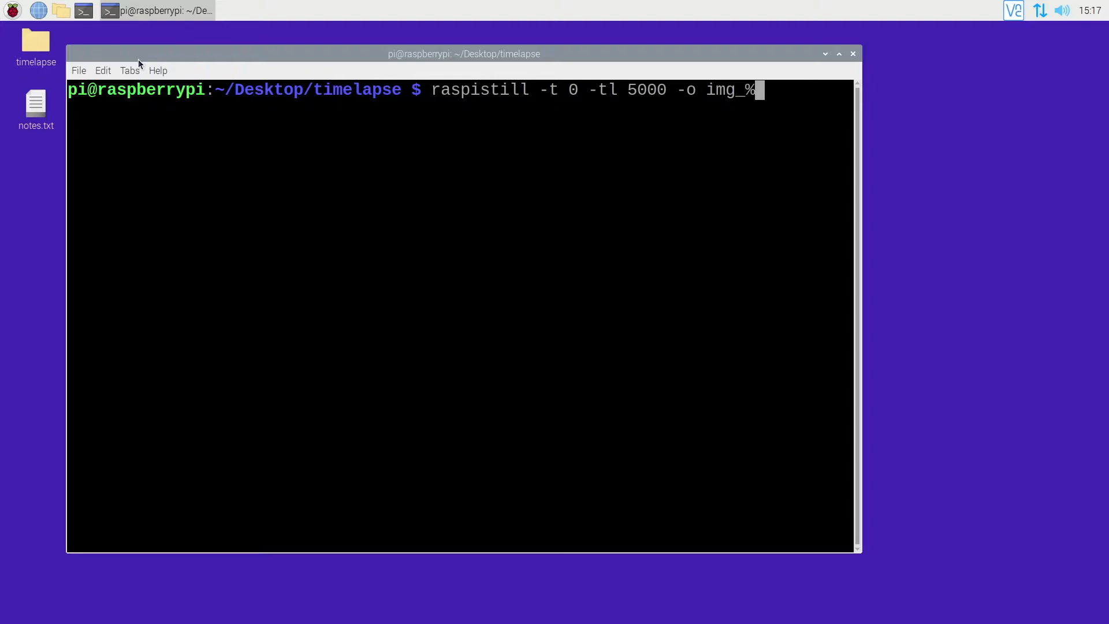
{"action": "type", "text": "05d"}
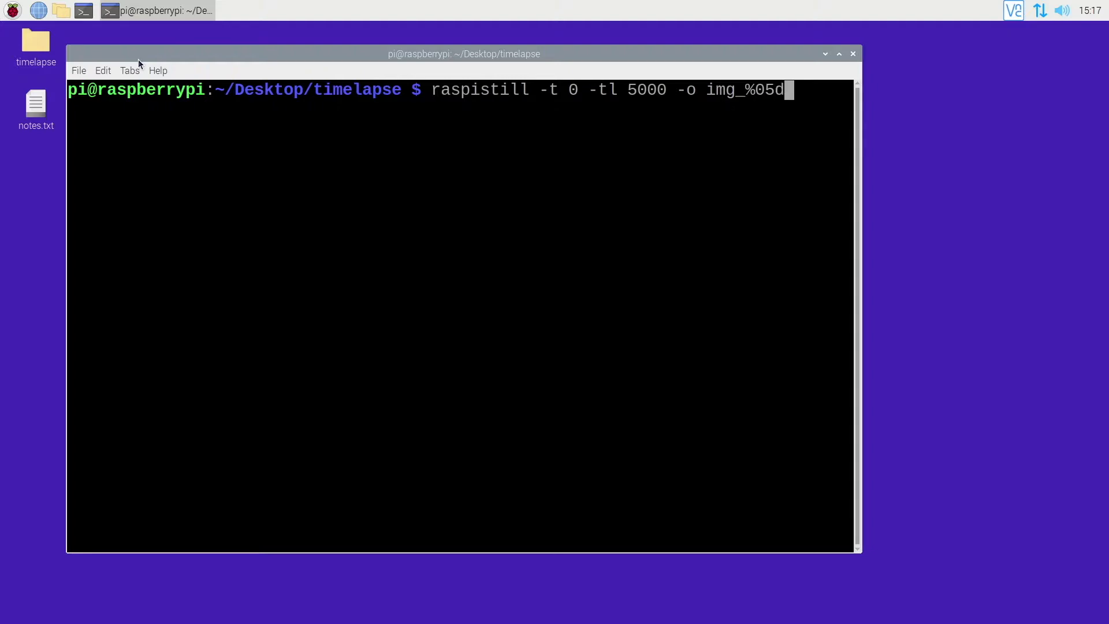
{"action": "type", "text": ".jpg"}
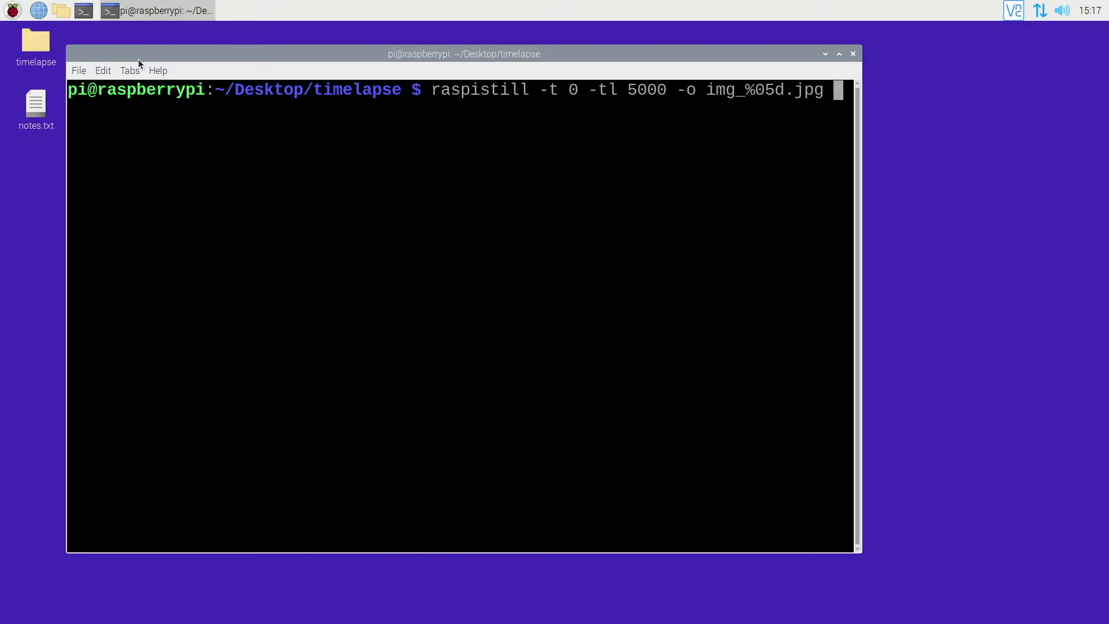
{"action": "type", "text": "-w 1"}
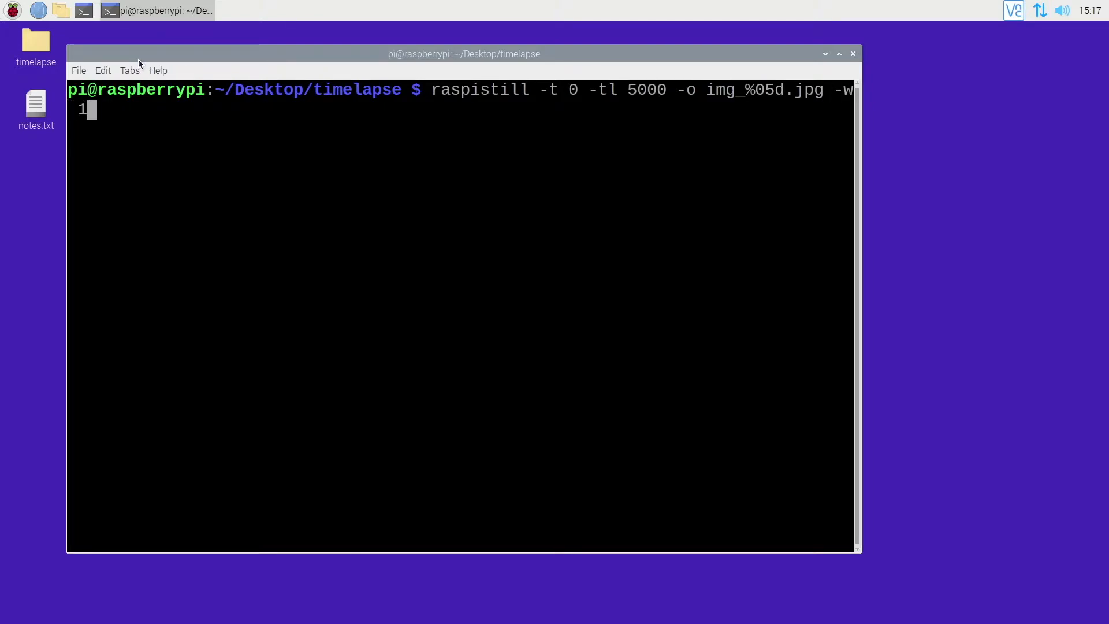
{"action": "type", "text": "920"}
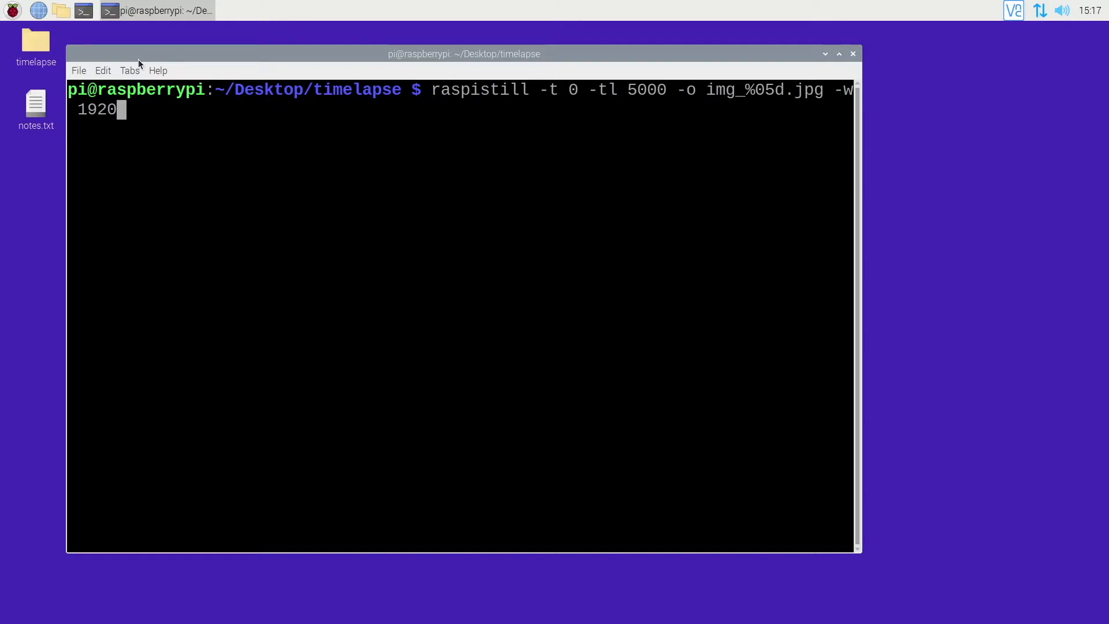
{"action": "type", "text": "-h"}
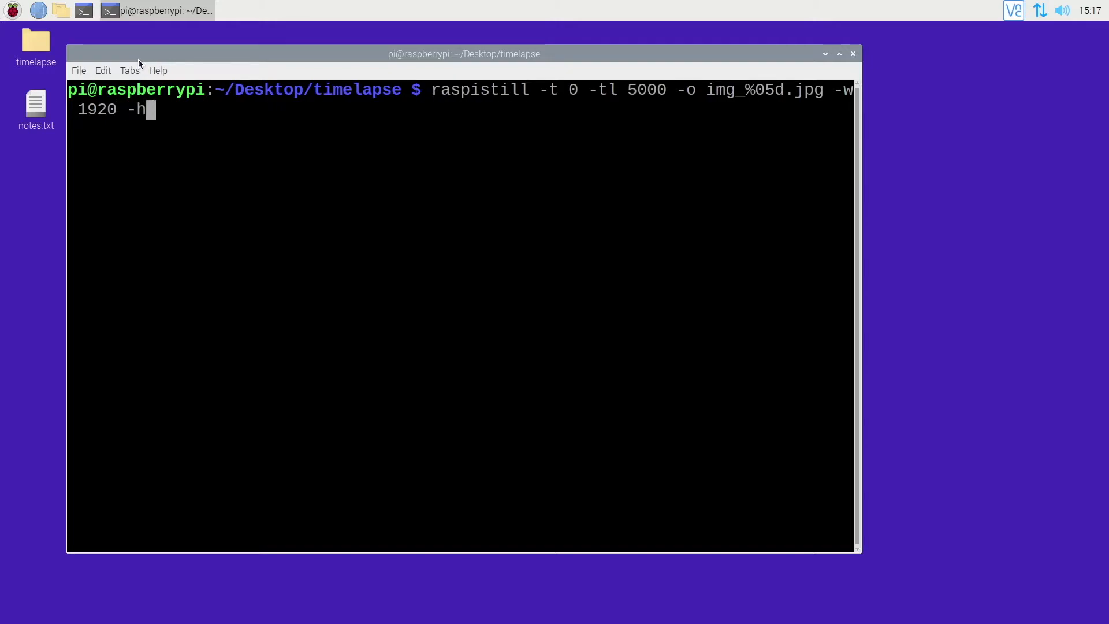
{"action": "type", "text": "1080"}
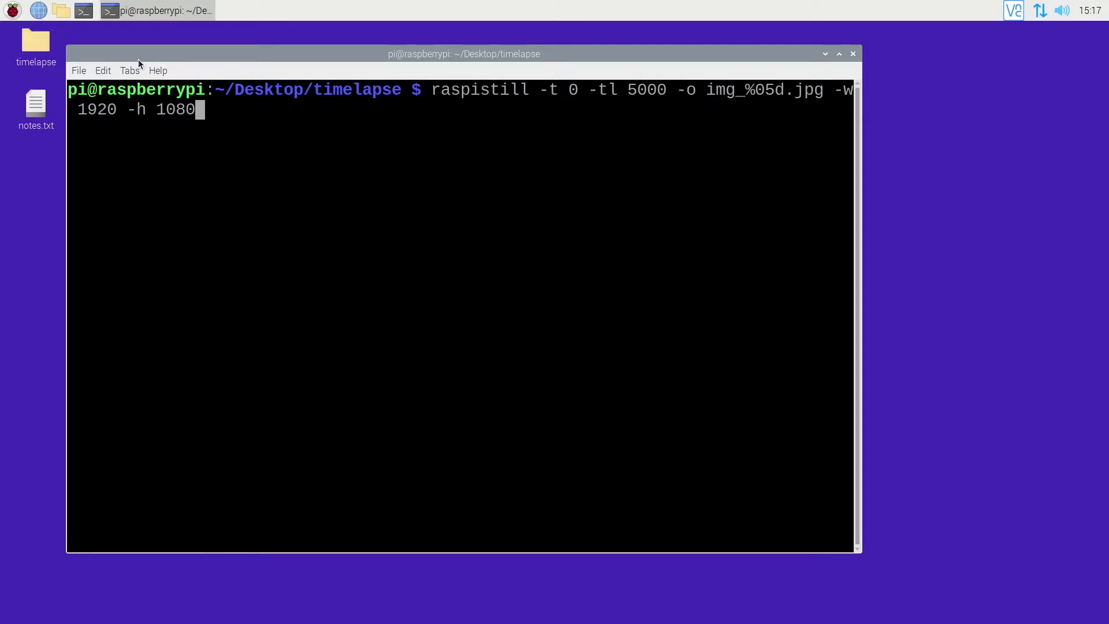
Step: Run the capture, stop it, and rerun raspistill with -n to disable the preview
{"action": "key", "text": "Return"}
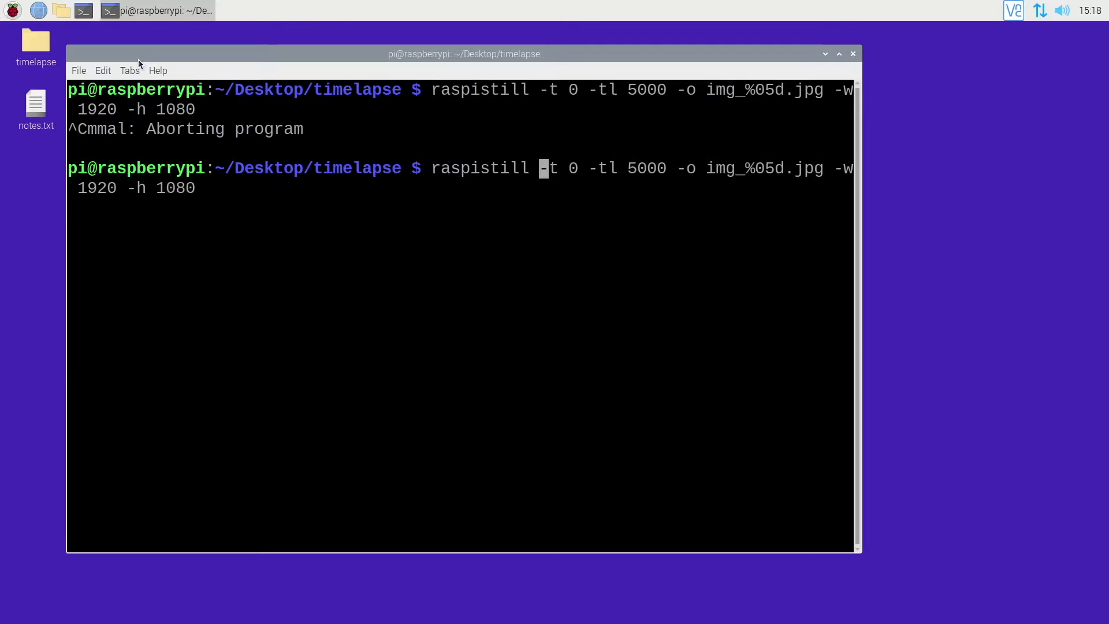
{"action": "type", "text": "-n -"}
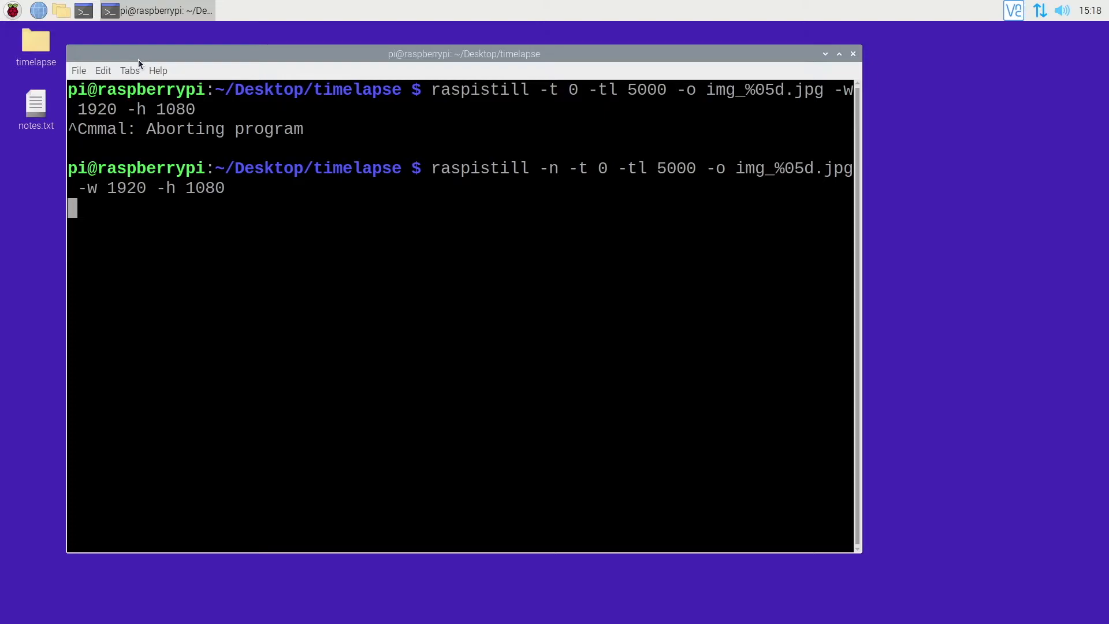
{"action": "left_click", "coordinate": [36, 43]}
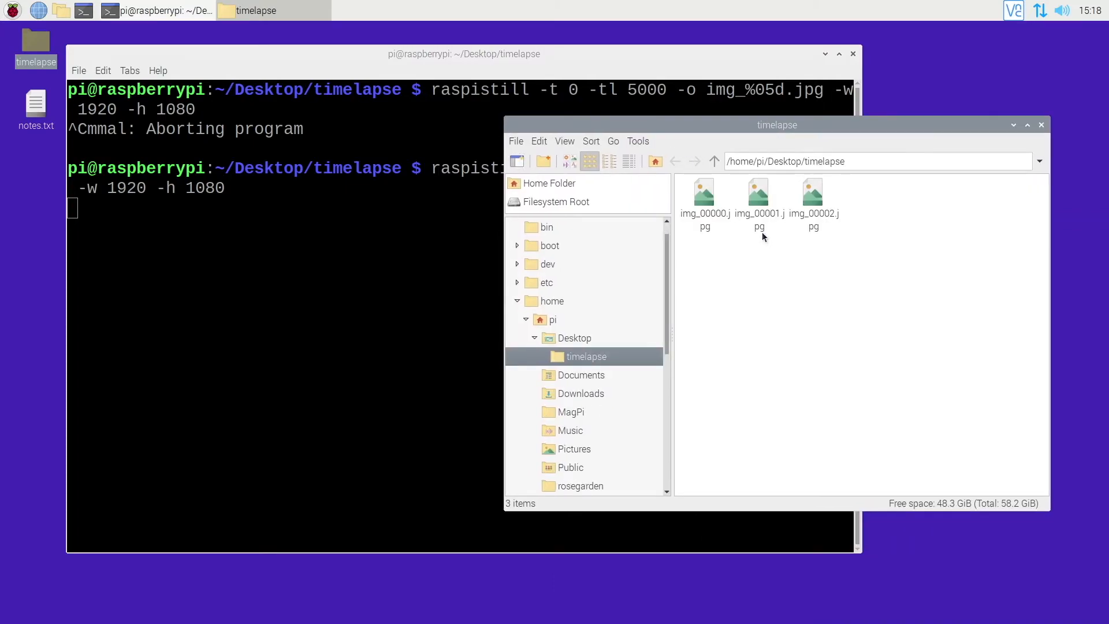
Step: Switch the timelapse folder to a detailed list showing file sizes and dates
{"action": "left_click", "coordinate": [609, 162]}
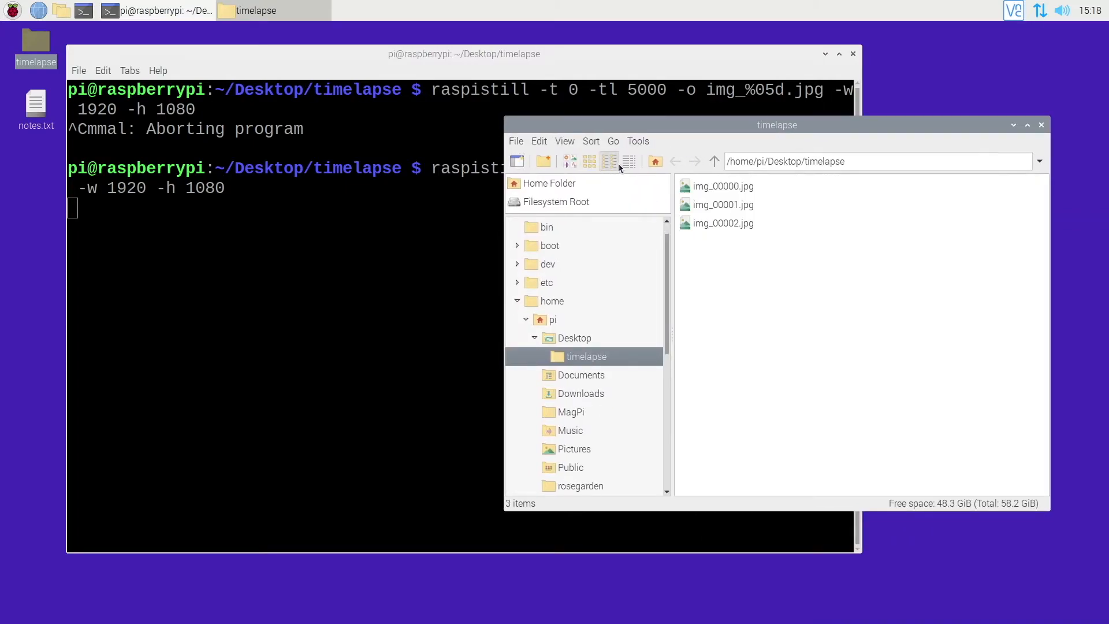
{"action": "left_click", "coordinate": [629, 161]}
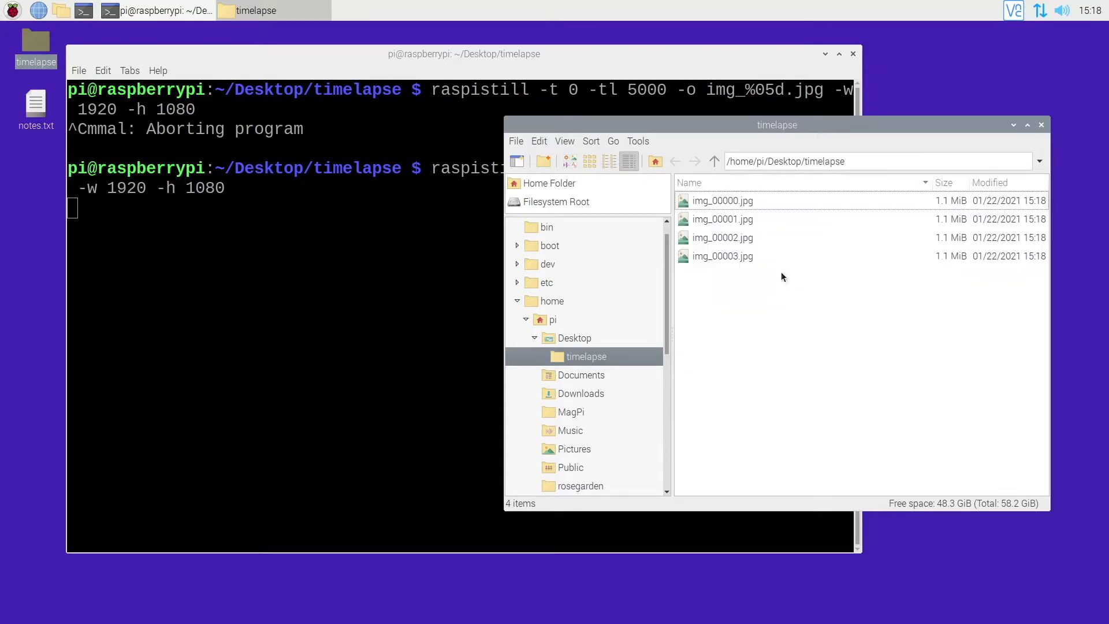
{"action": "mouse_move", "coordinate": [739, 261]}
{"action": "type", "text": "rm"}
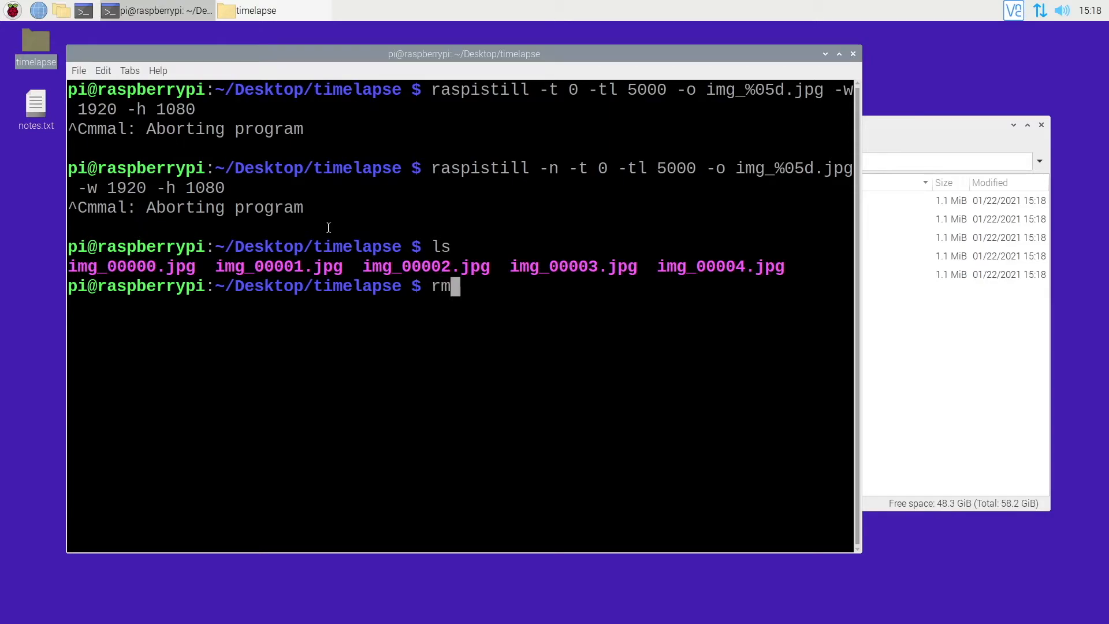
Step: Remove the test JPEGs with rm *.jpg after each trial capture
{"action": "type", "text": "*.jpg"}
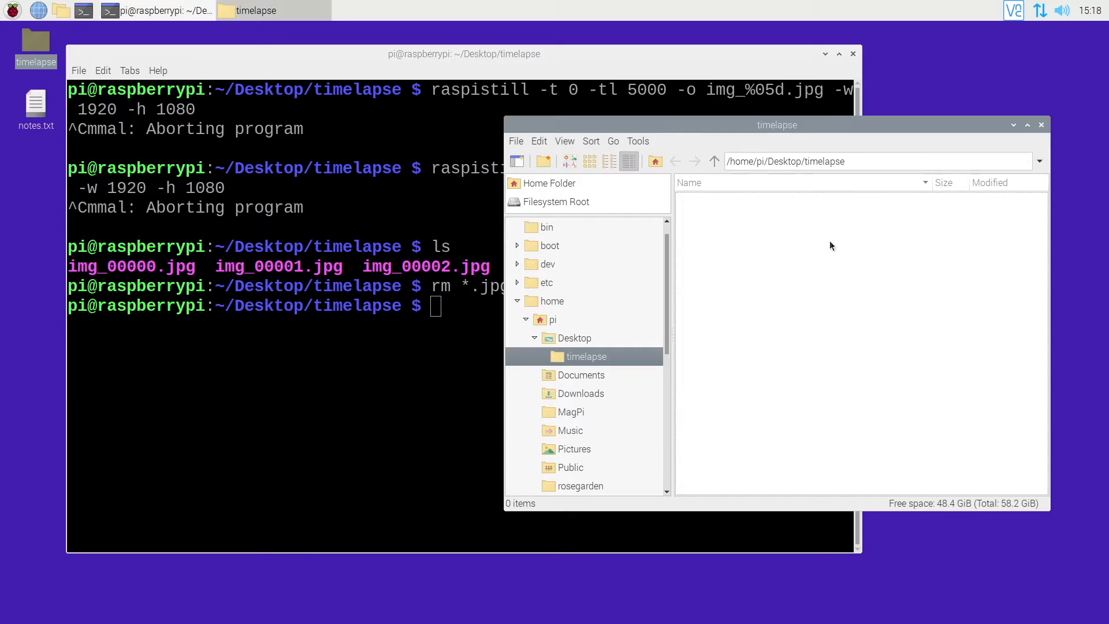
{"action": "mouse_move", "coordinate": [820, 241]}
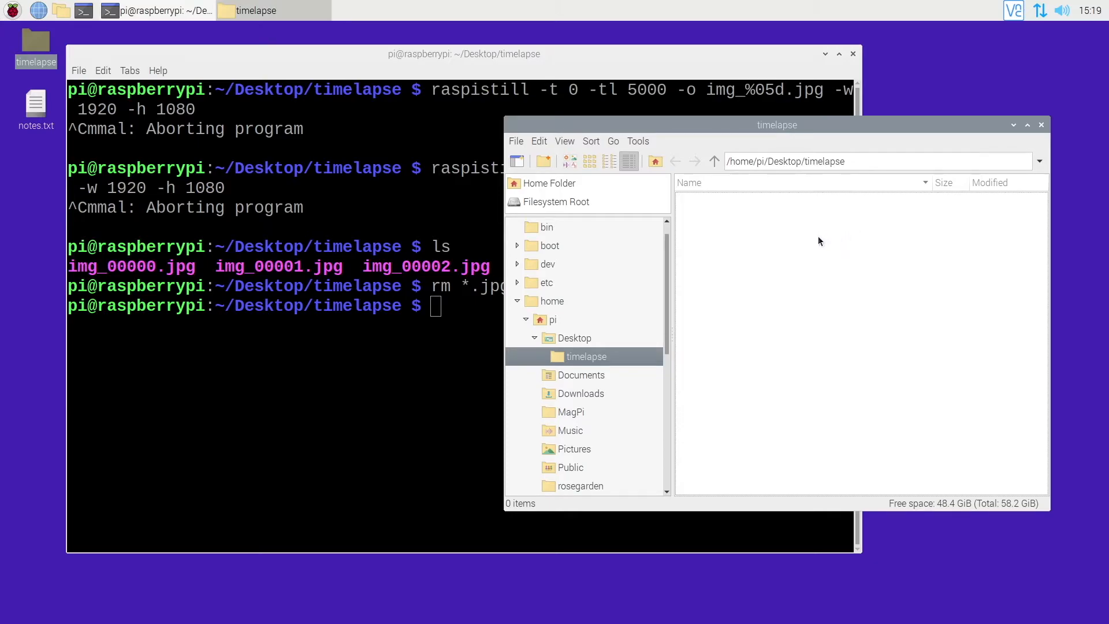
{"action": "mouse_move", "coordinate": [823, 235]}
{"action": "type", "text": "raspistill -t 0 -tl 5000 -o img_%05d.jpg -w 1920 -h 1080"}
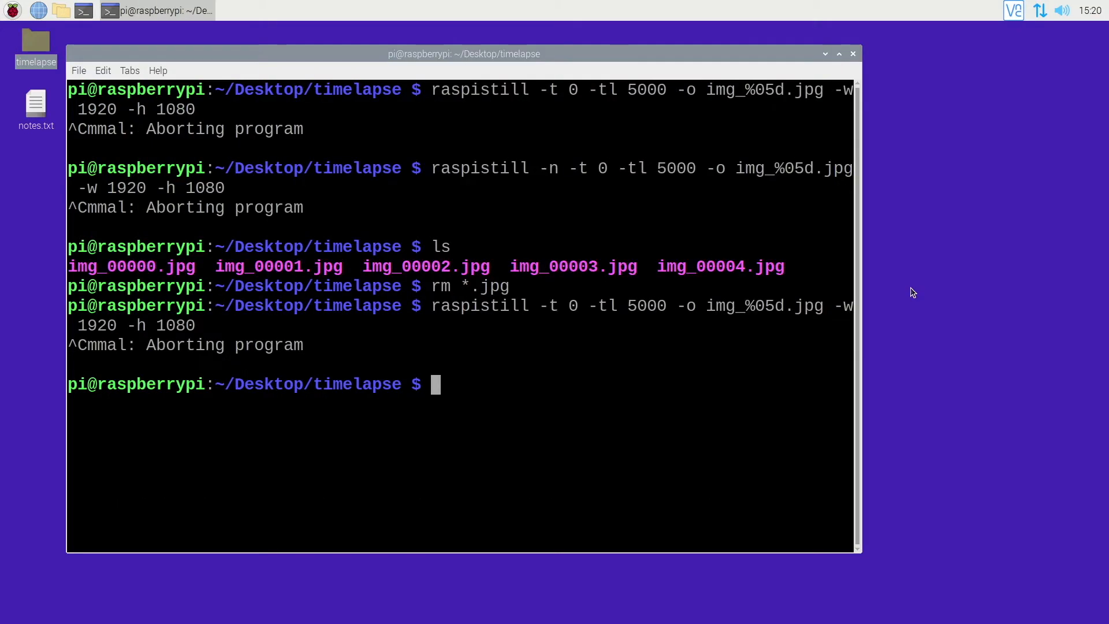
{"action": "type", "text": "rm *.jpg"}
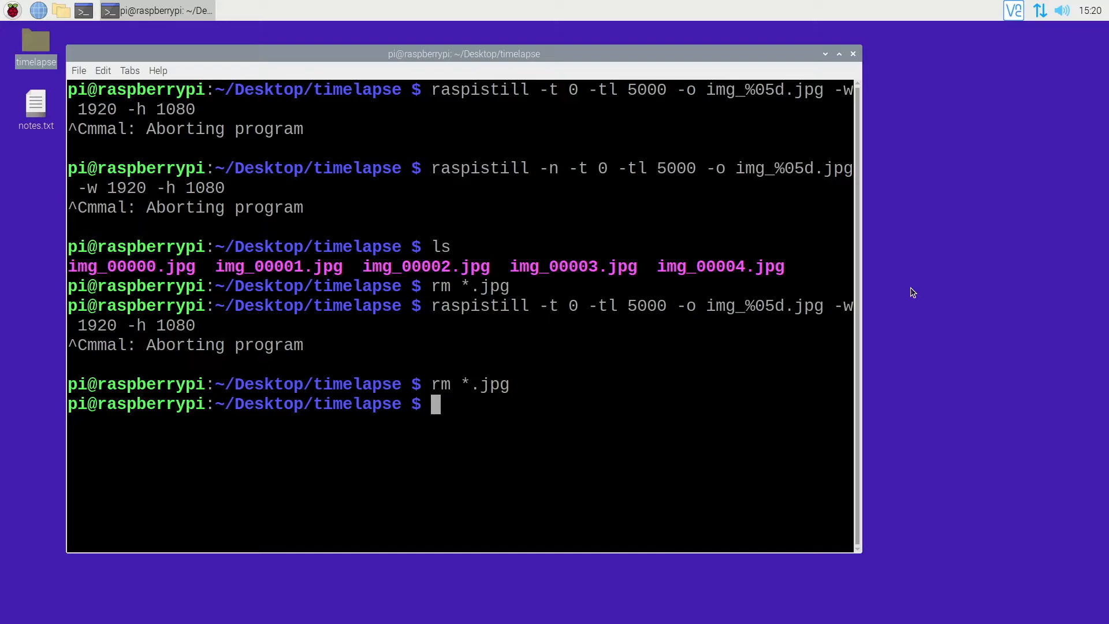
Step: Run and stop the preview-free timelapse, clear the screen, and count files with ls | wc -l
{"action": "type", "text": "raspistill -n -t 0 -tl 5000 -o img_%05d.jpg -w 1920 -h 1080"}
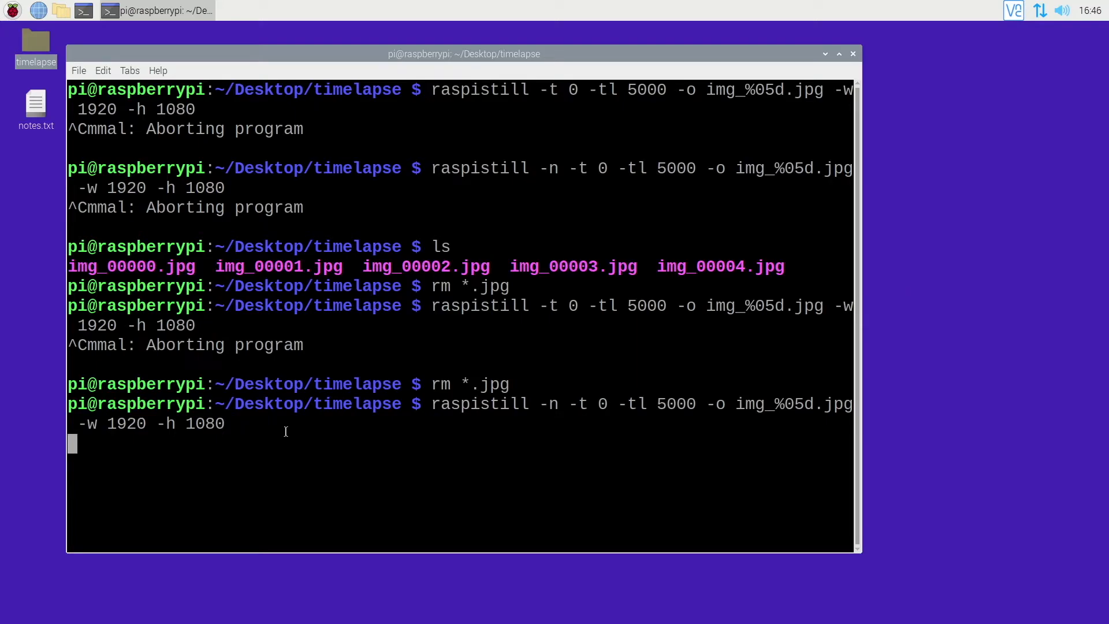
{"action": "key", "text": "ctrl+c"}
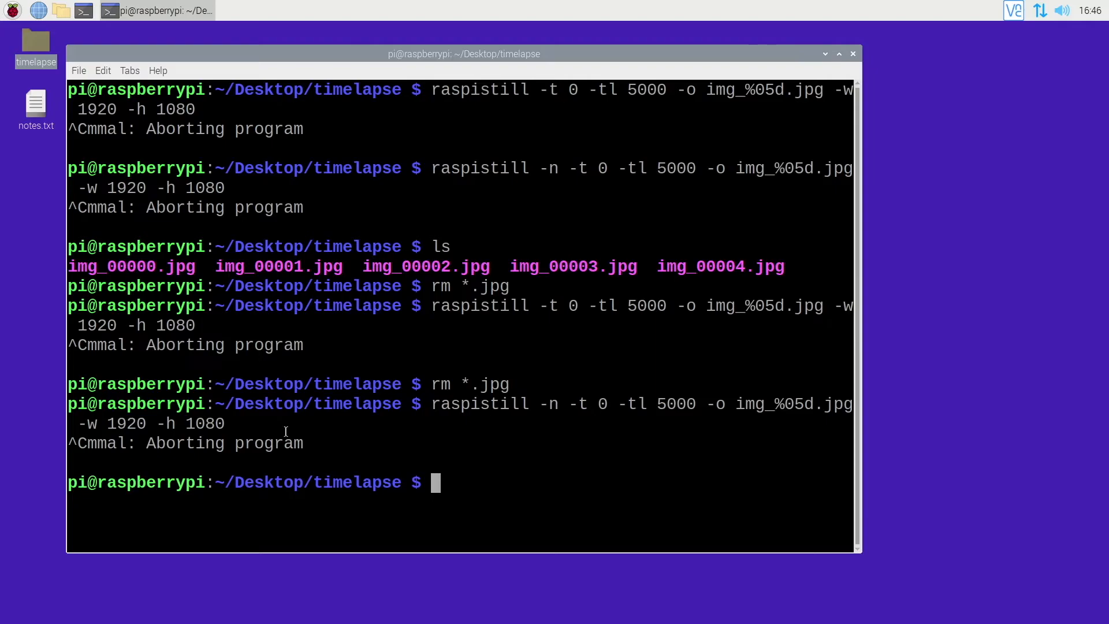
{"action": "type", "text": "clea"}
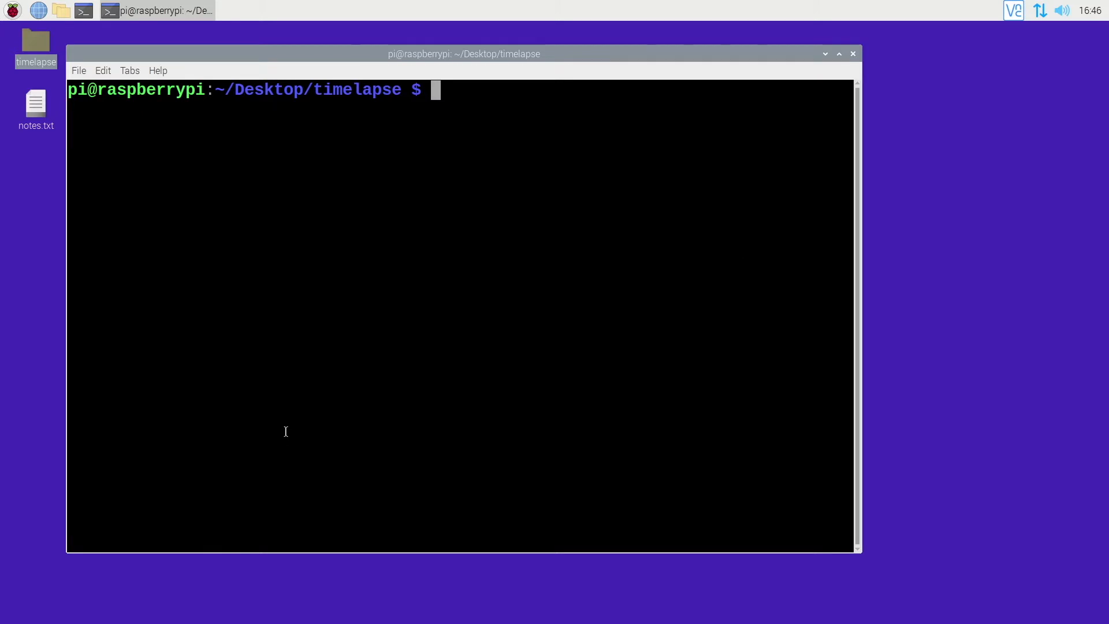
{"action": "type", "text": "ls |"}
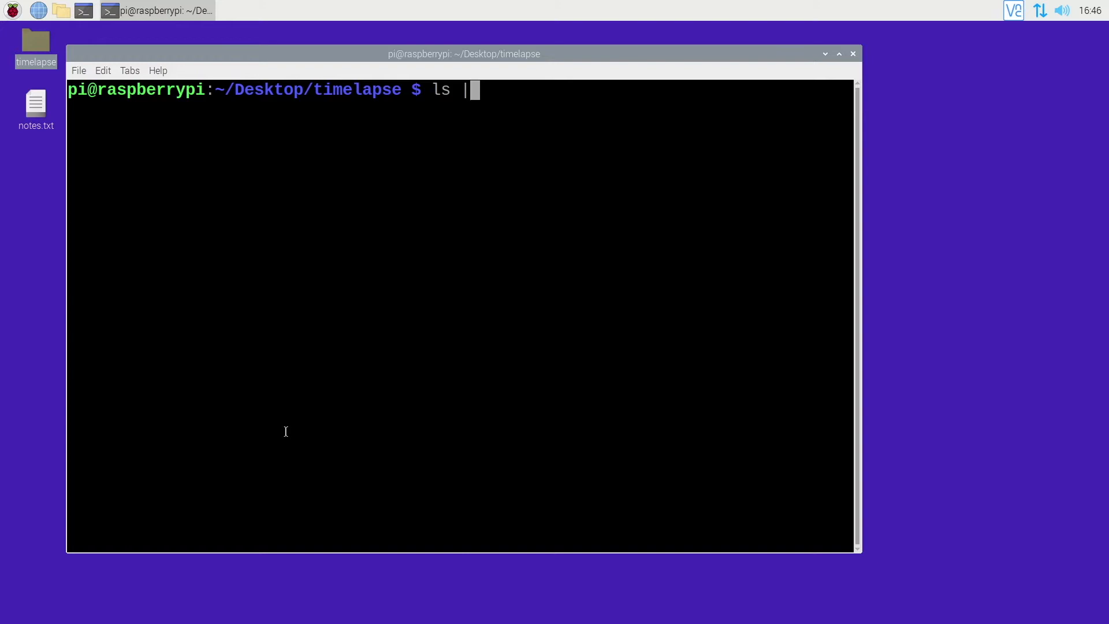
{"action": "type", "text": "wc -l"}
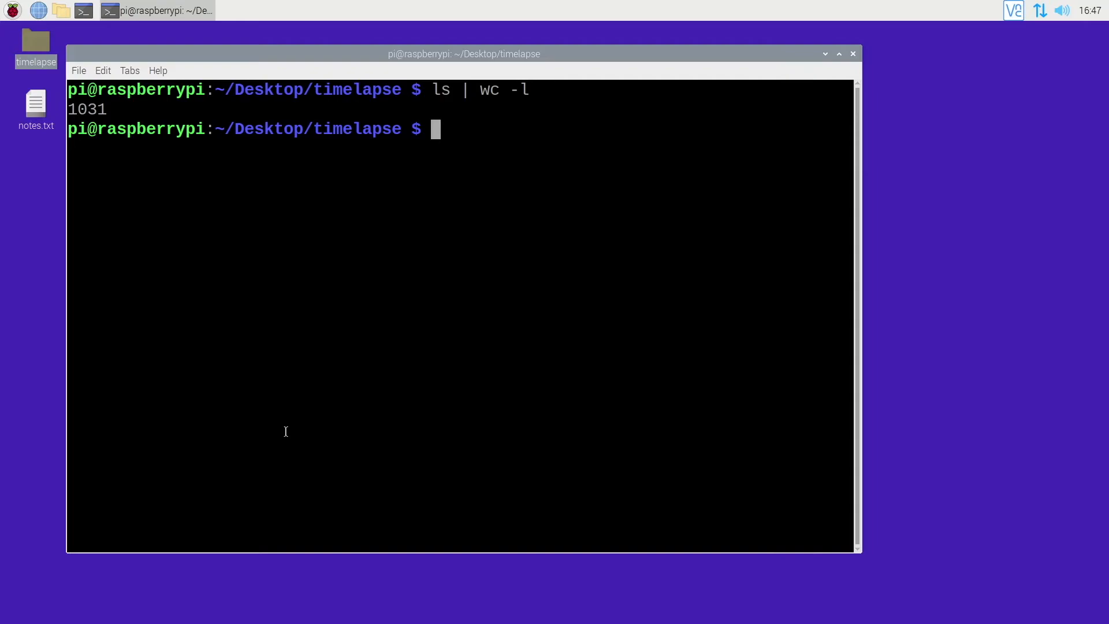
Step: Run sudo apt update chained with sudo apt install ffmpeg
{"action": "left_click_drag", "start_coordinate": [465, 53], "coordinate": [680, 106]}
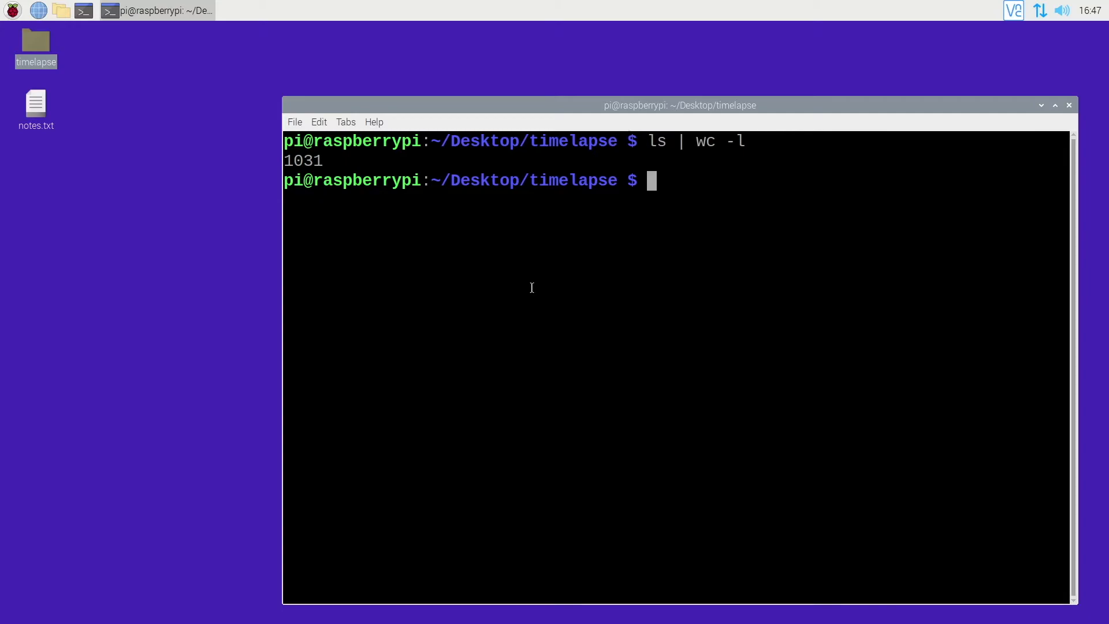
{"action": "type", "text": "sudo"}
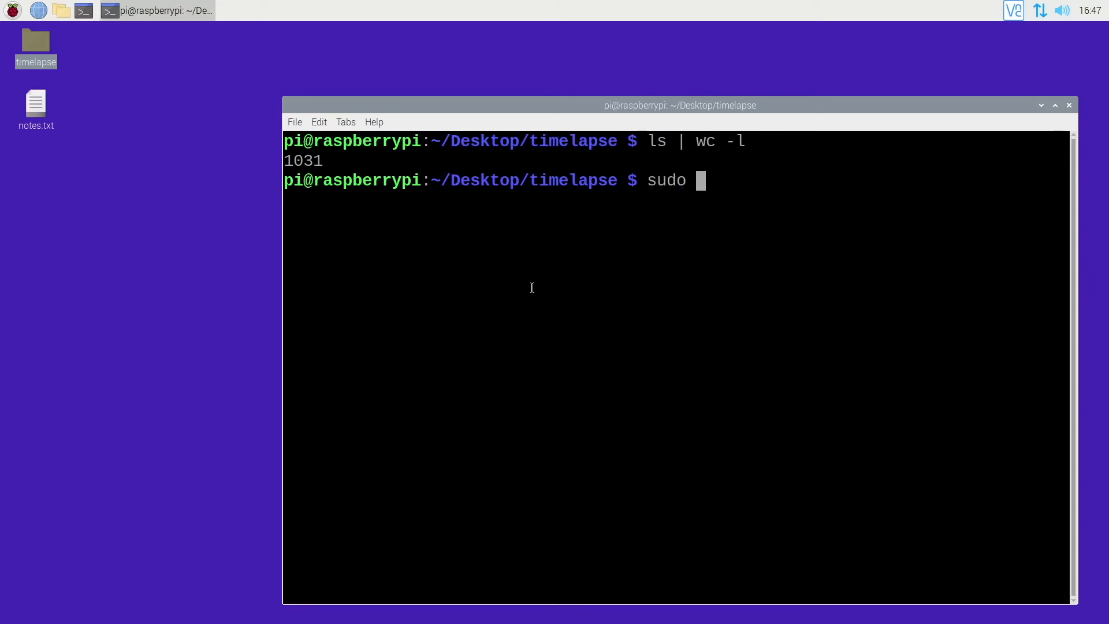
{"action": "type", "text": "apt update"}
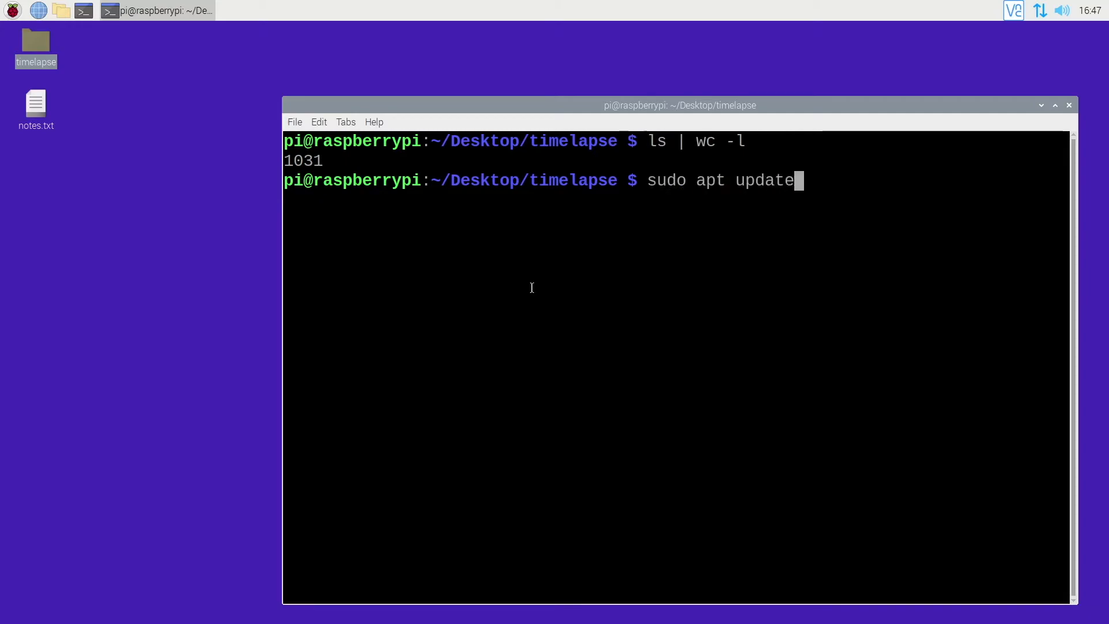
{"action": "type", "text": "&&"}
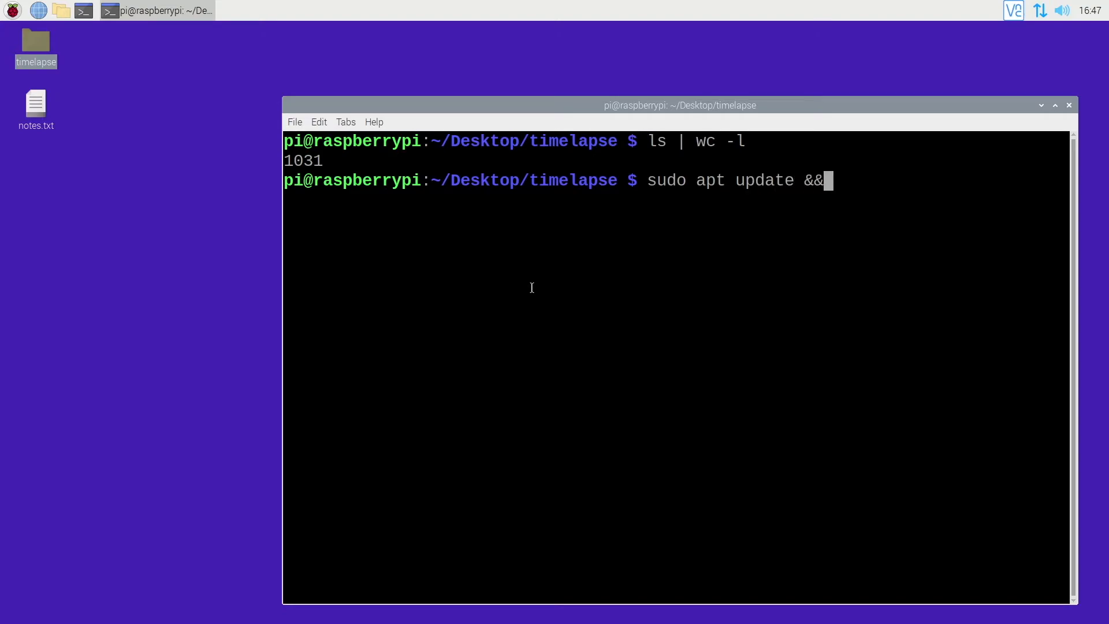
{"action": "type", "text": "sudo apt"}
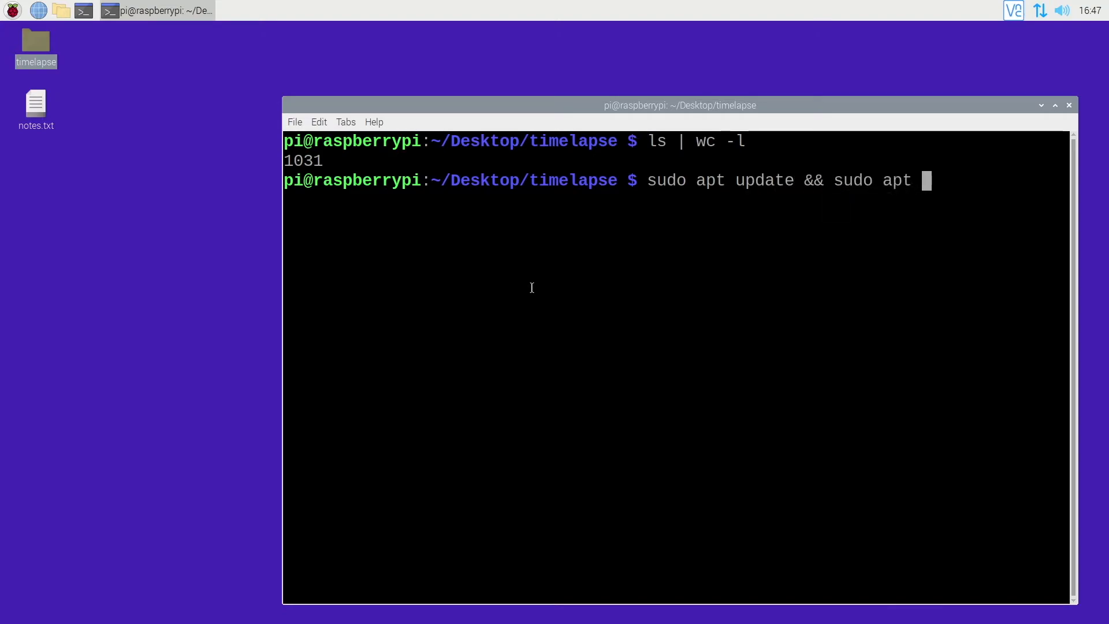
{"action": "type", "text": "install ffmpeg"}
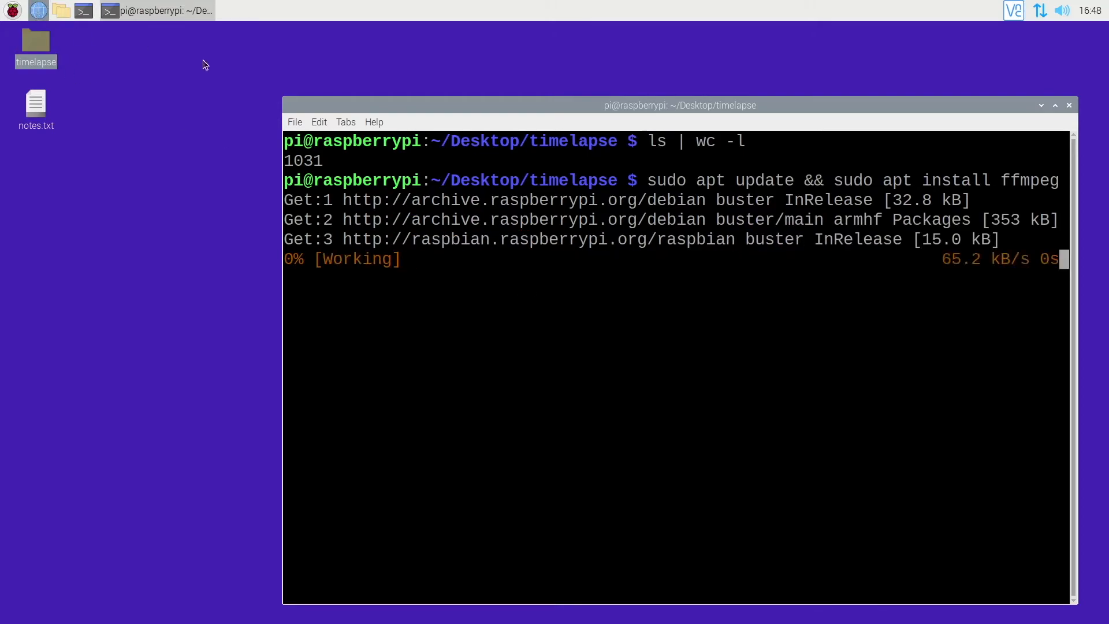
{"action": "mouse_move", "coordinate": [154, 67]}
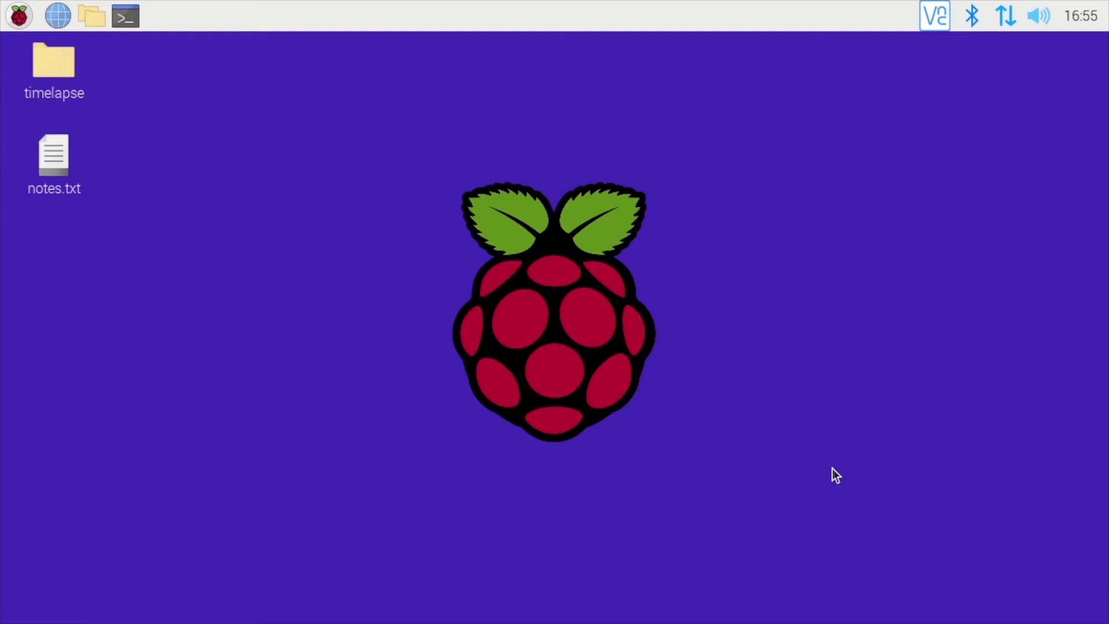
{"action": "left_click", "coordinate": [125, 15]}
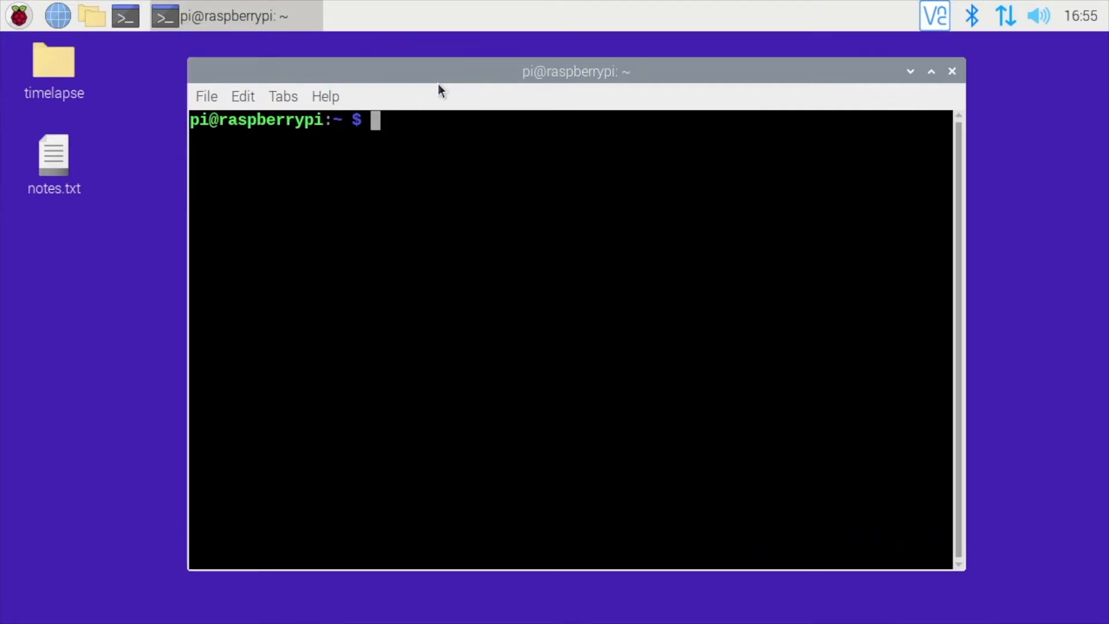
{"action": "type", "text": "ffmpeg"}
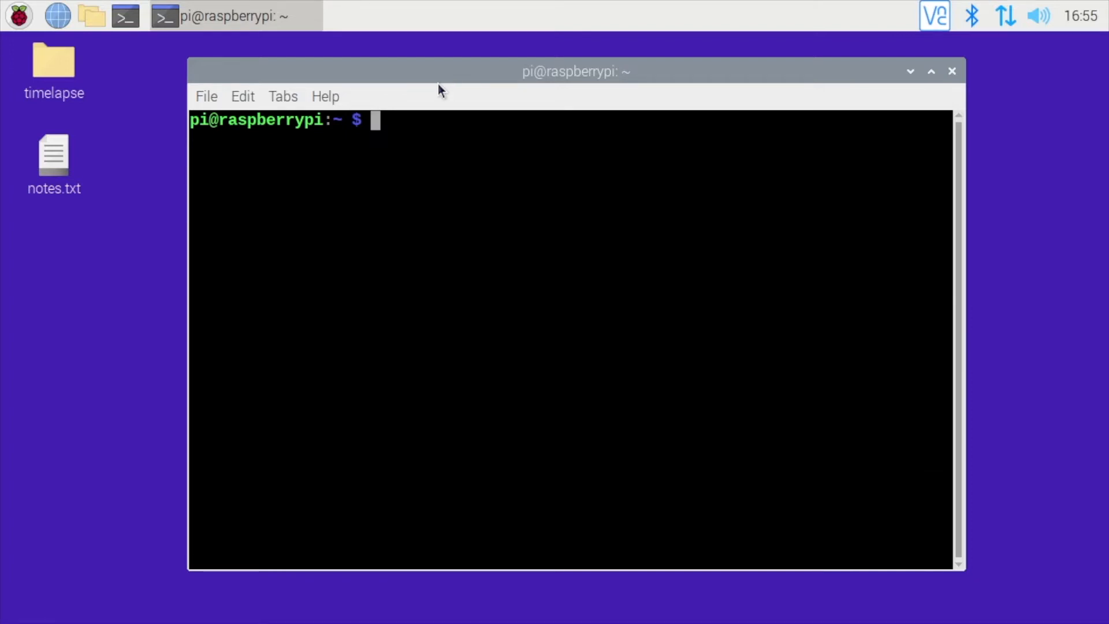
{"action": "mouse_move", "coordinate": [443, 90]}
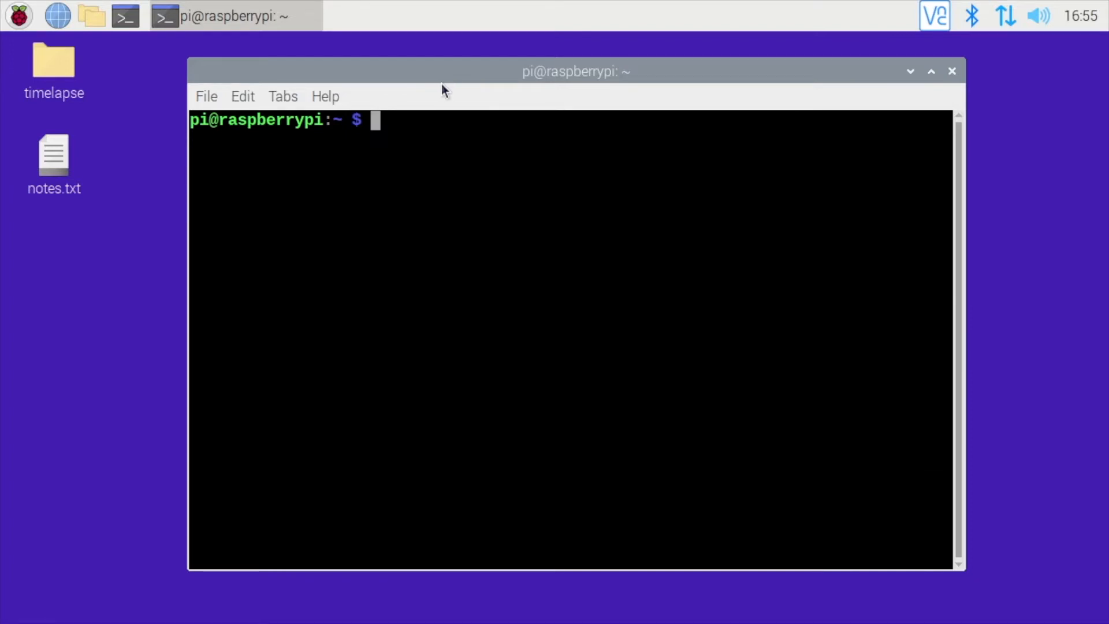
{"action": "mouse_move", "coordinate": [185, 136]}
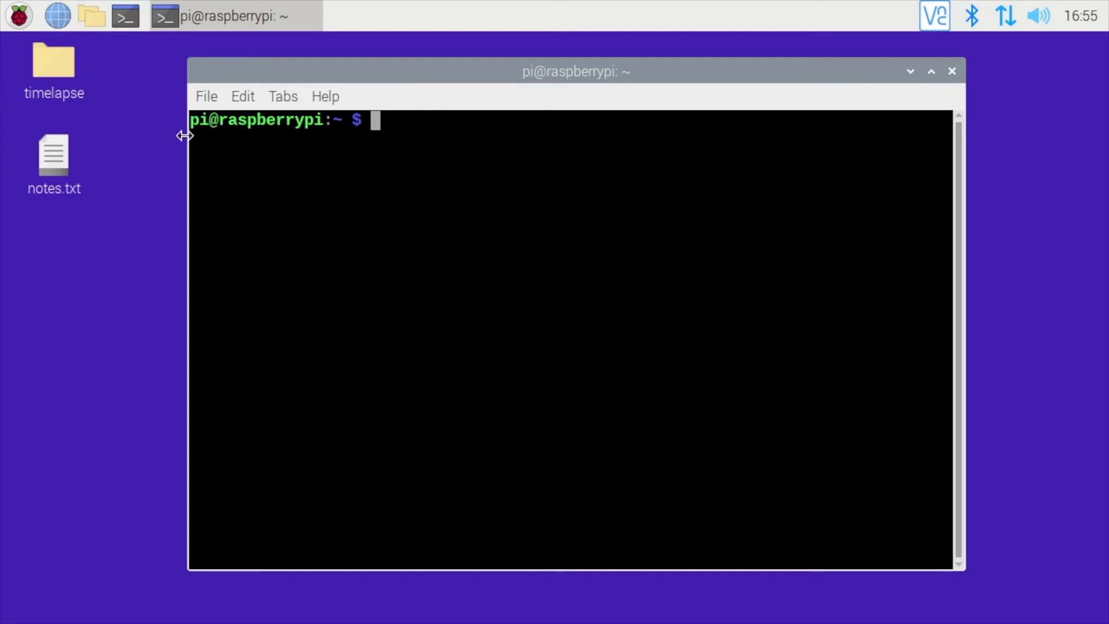
Step: Browse to rickmakes.com FFmpeg Notes and select the single-folder timelapse ffmpeg command
{"action": "left_click", "coordinate": [58, 15]}
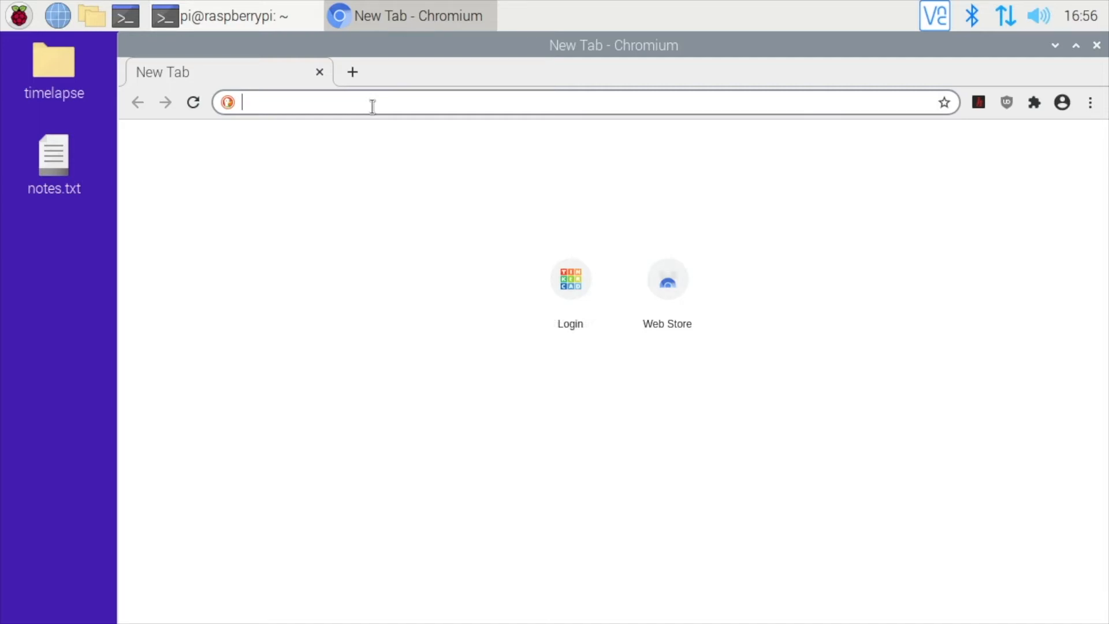
{"action": "type", "text": "www.rickmak"}
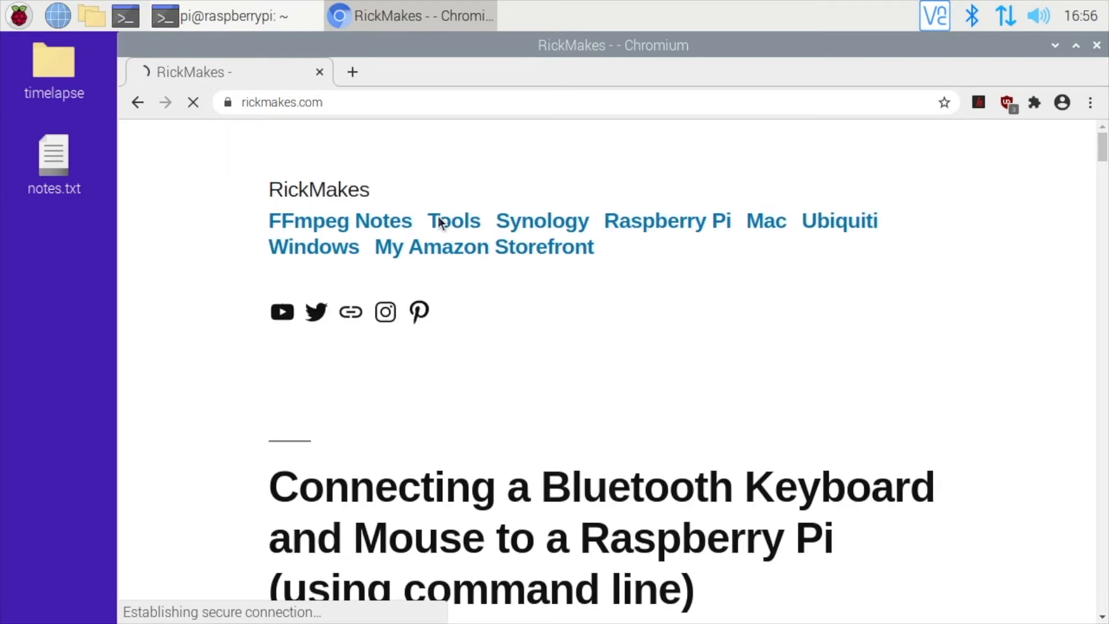
{"action": "left_click", "coordinate": [340, 220]}
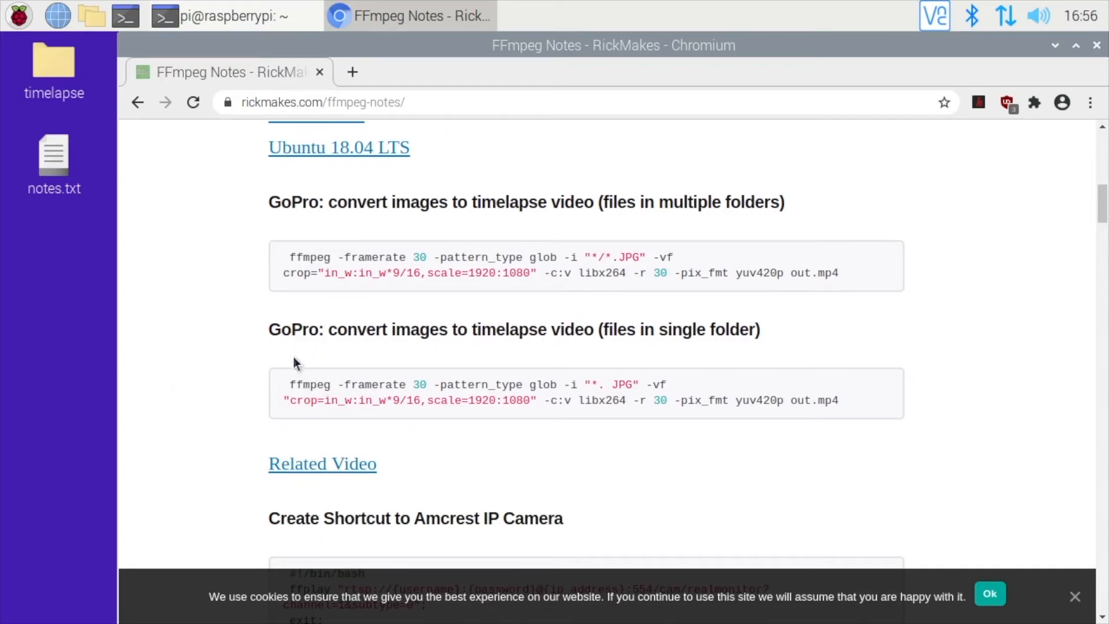
{"action": "left_click_drag", "start_coordinate": [289, 384], "coordinate": [839, 400]}
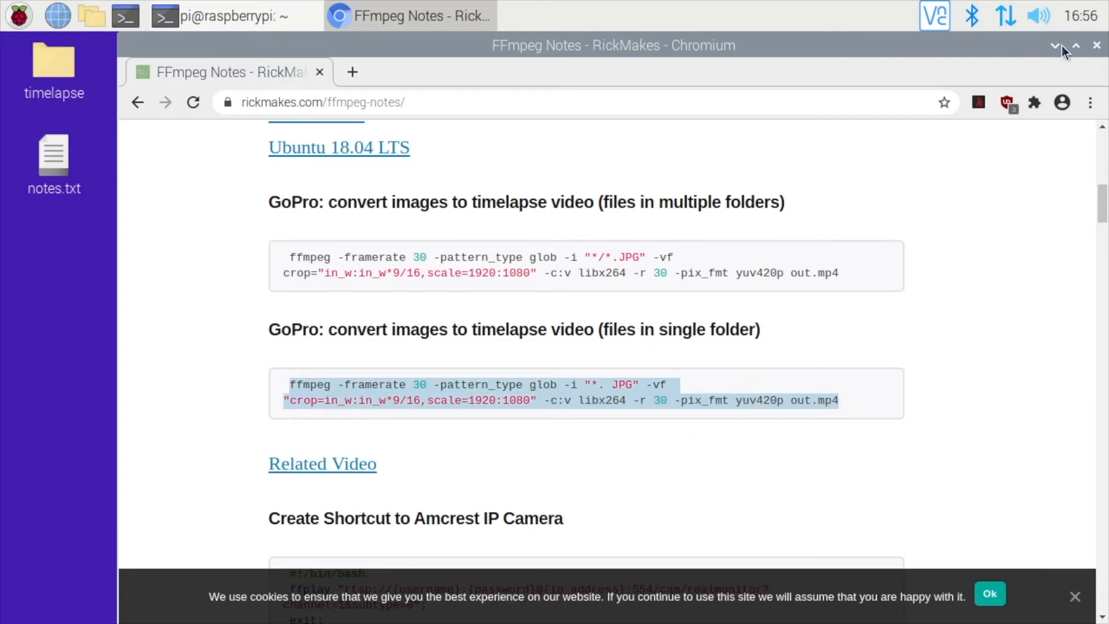
Step: Back in the terminal, cd to Desktop/timelapse and paste the ffmpeg -framerate 30 glob command
{"action": "left_click", "coordinate": [233, 15]}
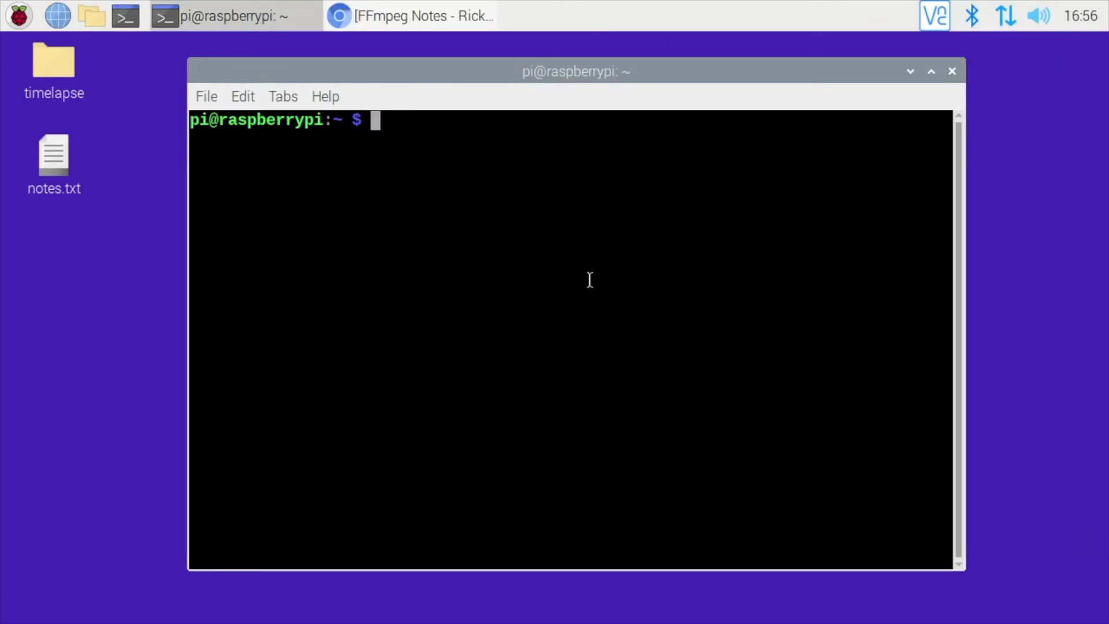
{"action": "type", "text": "cd Desktop/timelapse/"}
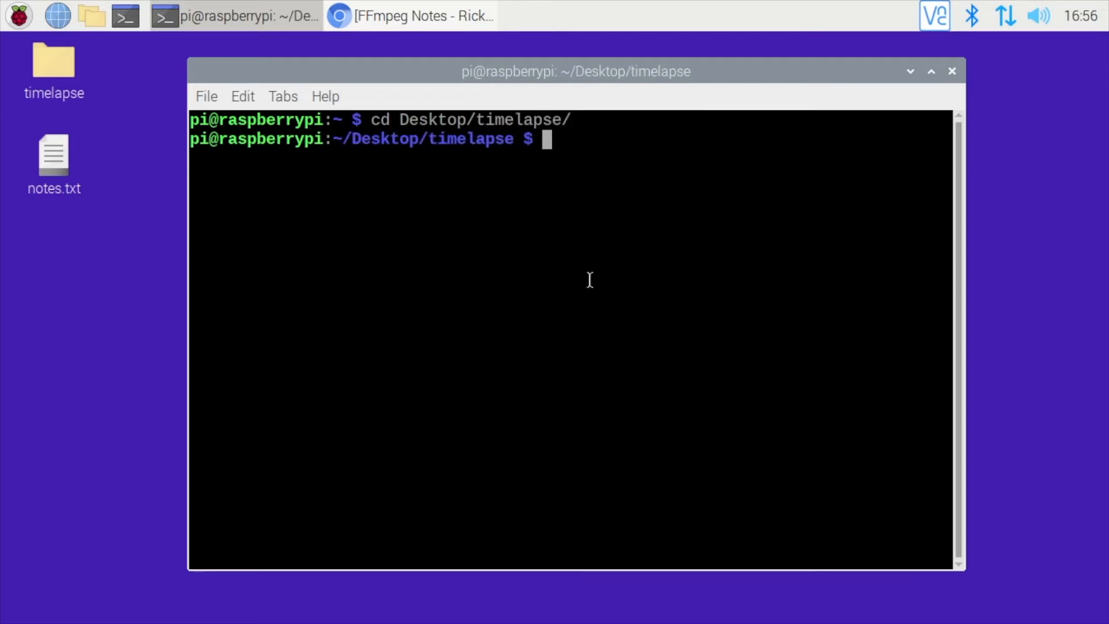
{"action": "type", "text": "ffmpeg -framerate 30 -pattern_type glob -i \"*. JPG\" -vf \"crop=in_w:in_w*9/16,scale=1920:1080\" -c:v libx264 -r 30 -pix_fmt yuv420p out.mp4"}
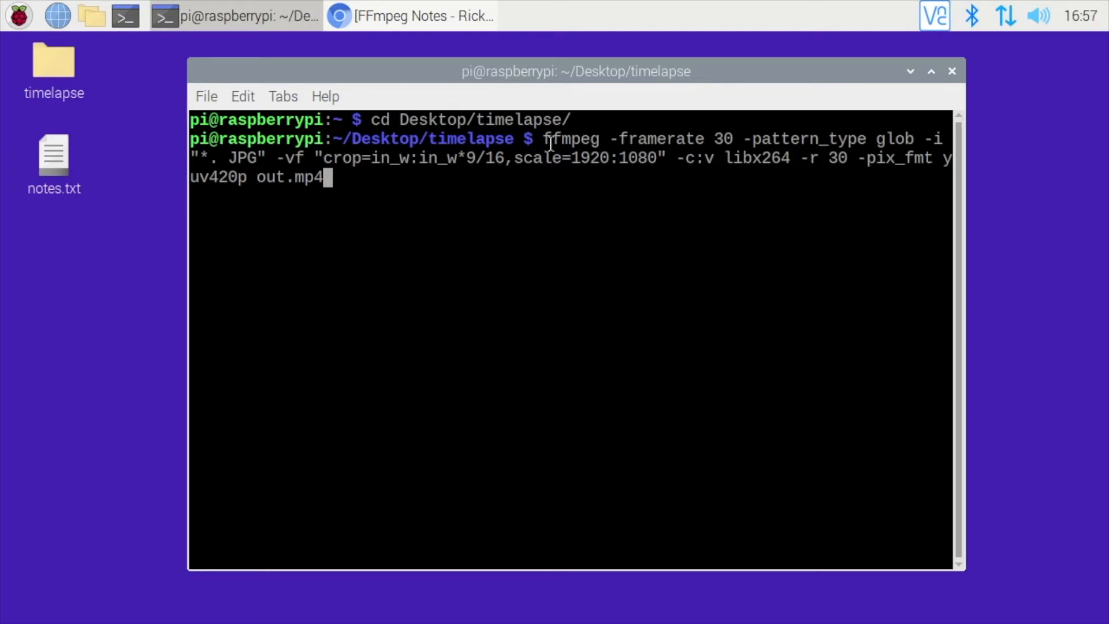
Step: Select parts of the pasted ffmpeg command to review the *.JPG input pattern before running it
{"action": "double_click", "coordinate": [570, 139]}
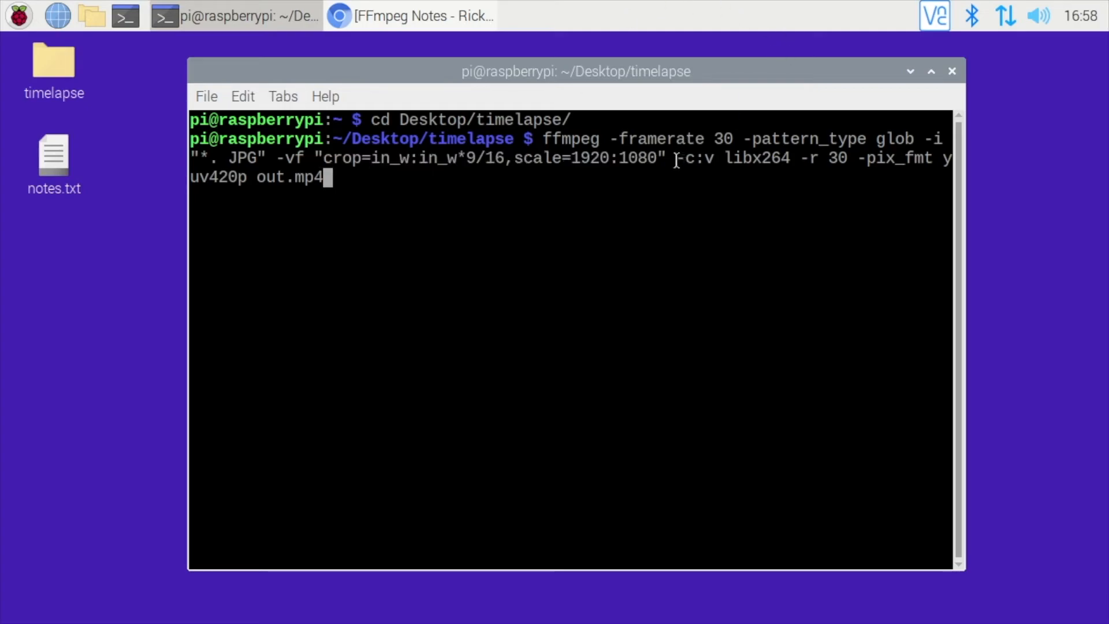
{"action": "left_click_drag", "start_coordinate": [677, 158], "coordinate": [792, 158]}
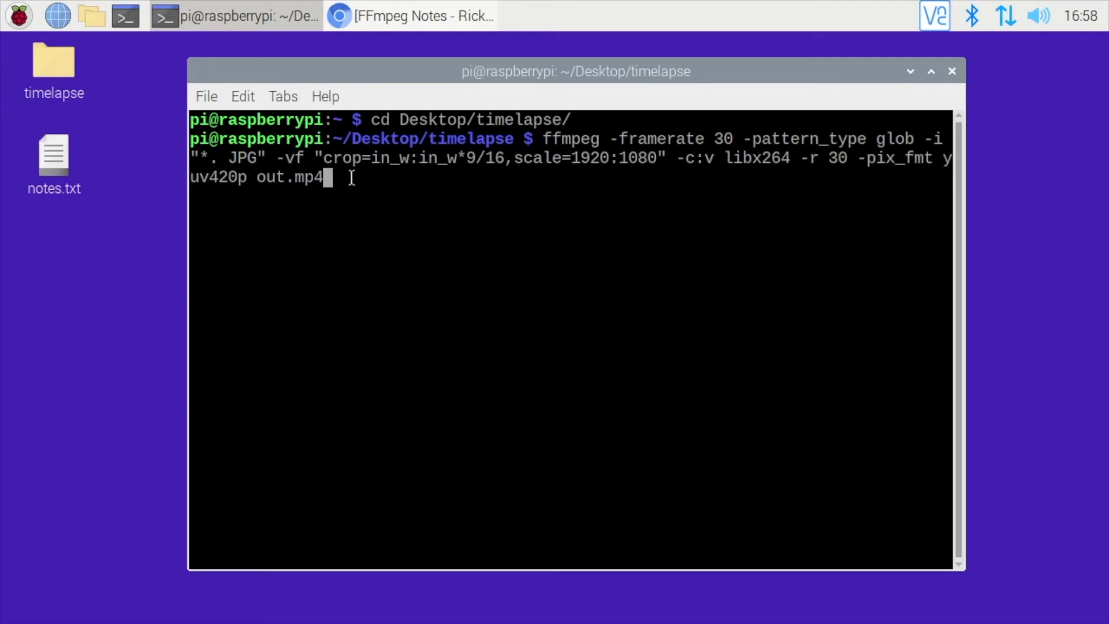
{"action": "mouse_move", "coordinate": [32, 57]}
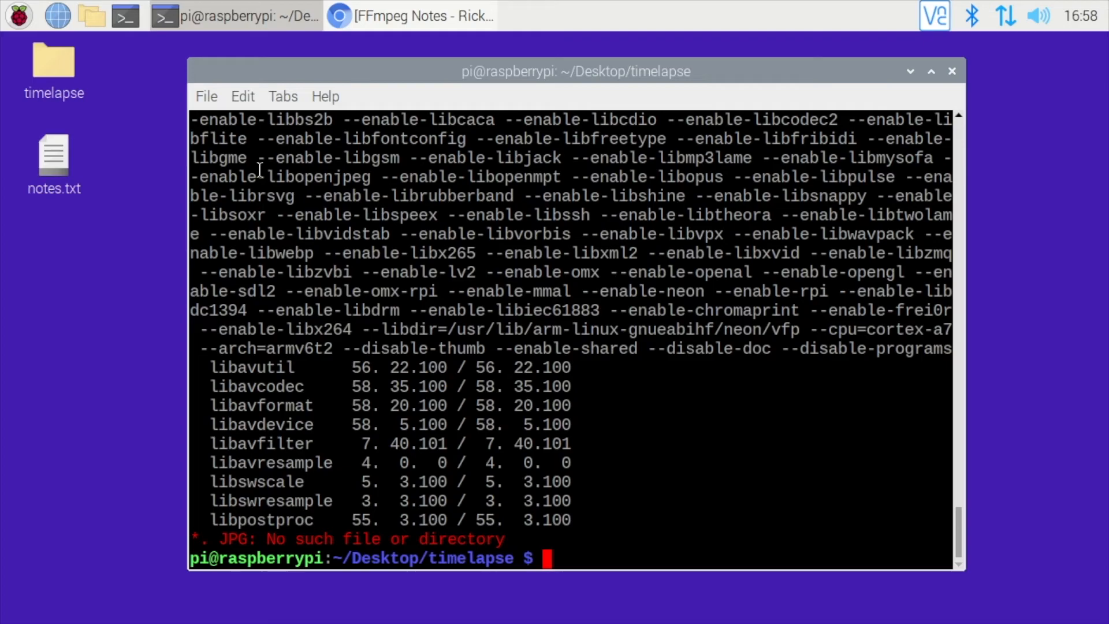
Step: List the folder with ls to check the image filenames against the ffmpeg pattern
{"action": "type", "text": "ls"}
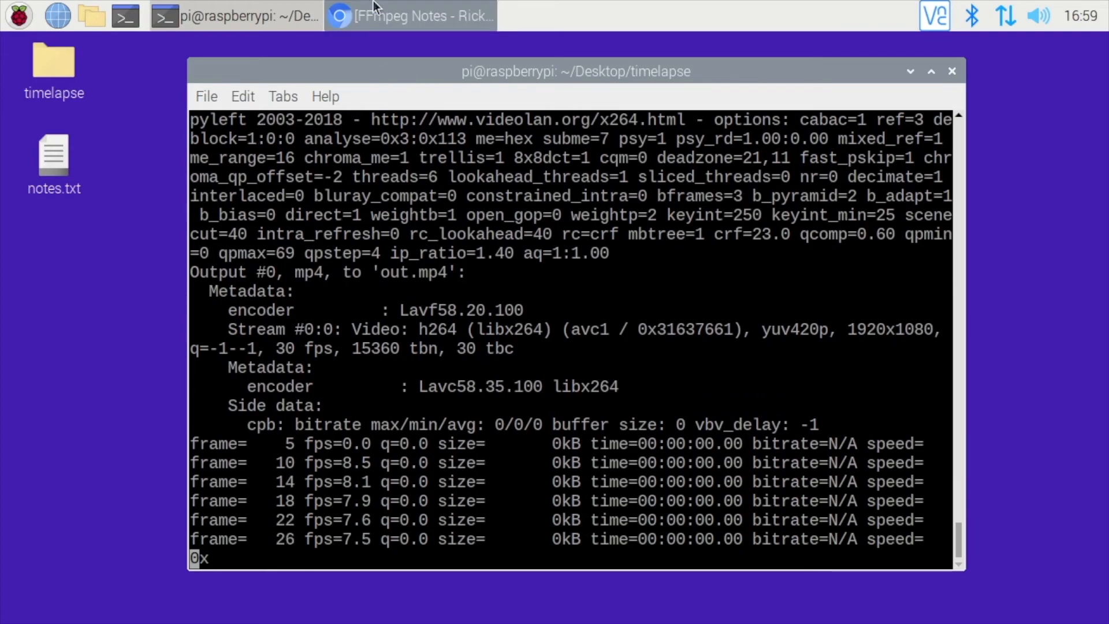
Step: Switch to the Chromium ffmpeg notes page, then back to LXTerminal as the encode finishes
{"action": "left_click", "coordinate": [410, 15]}
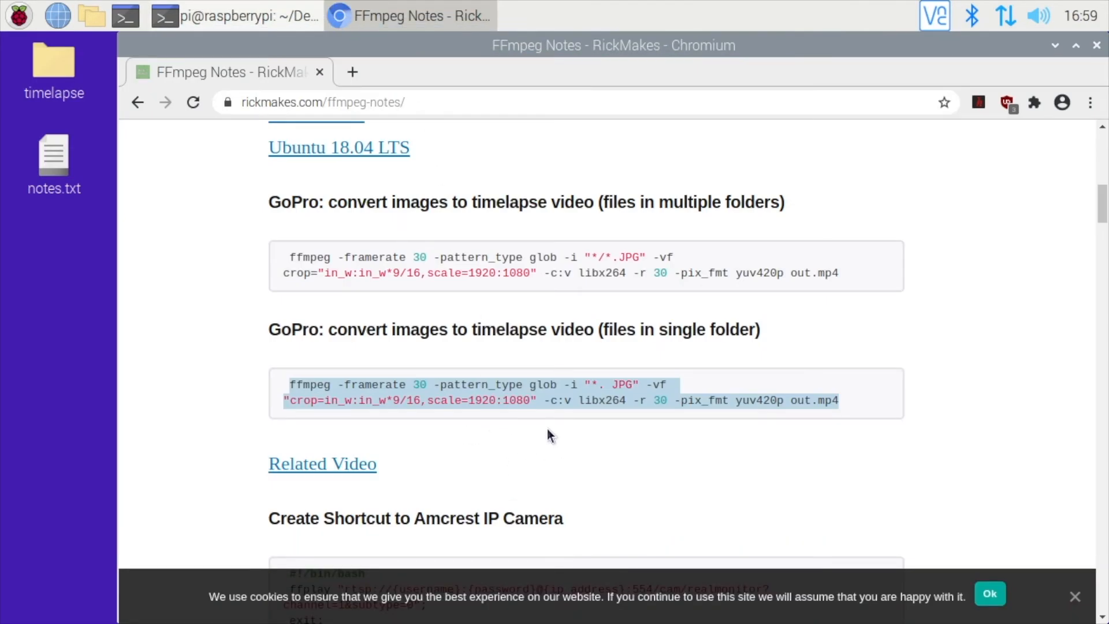
{"action": "left_click", "coordinate": [603, 384]}
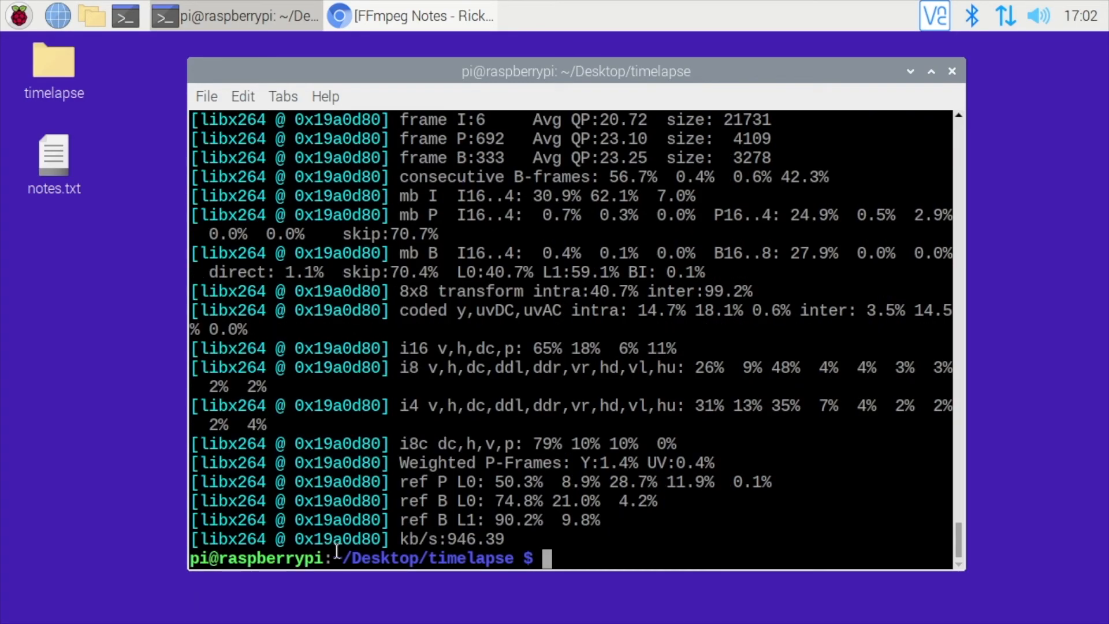
Step: Play out.mp4 with omxplayer, showing the 1920x1080 H.264 timelapse at 30 fps
{"action": "type", "text": "om"}
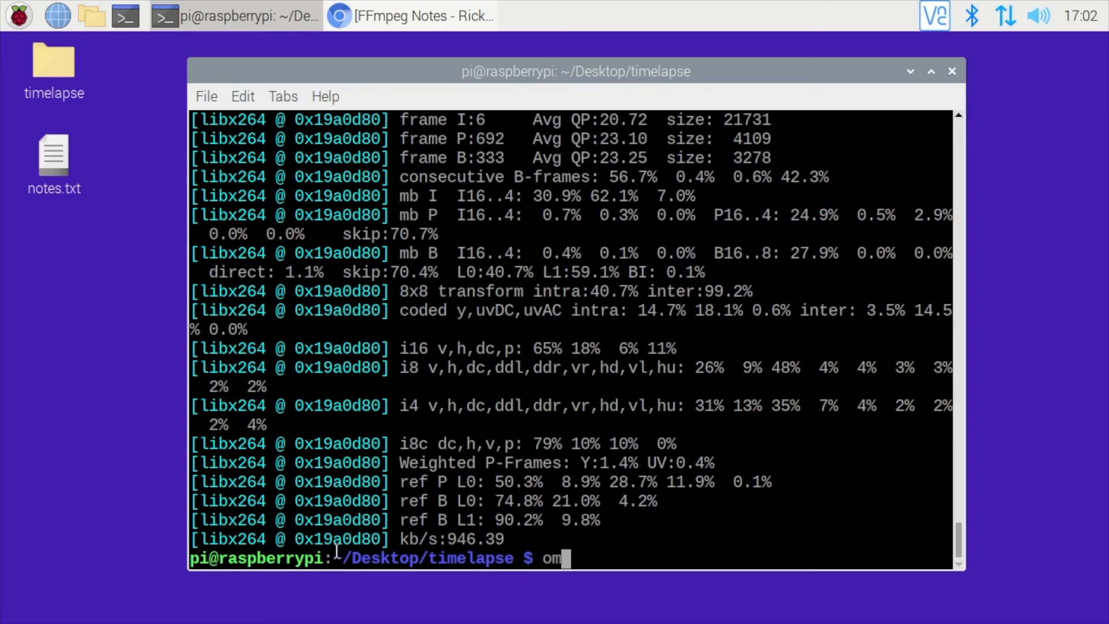
{"action": "type", "text": "xplayer"}
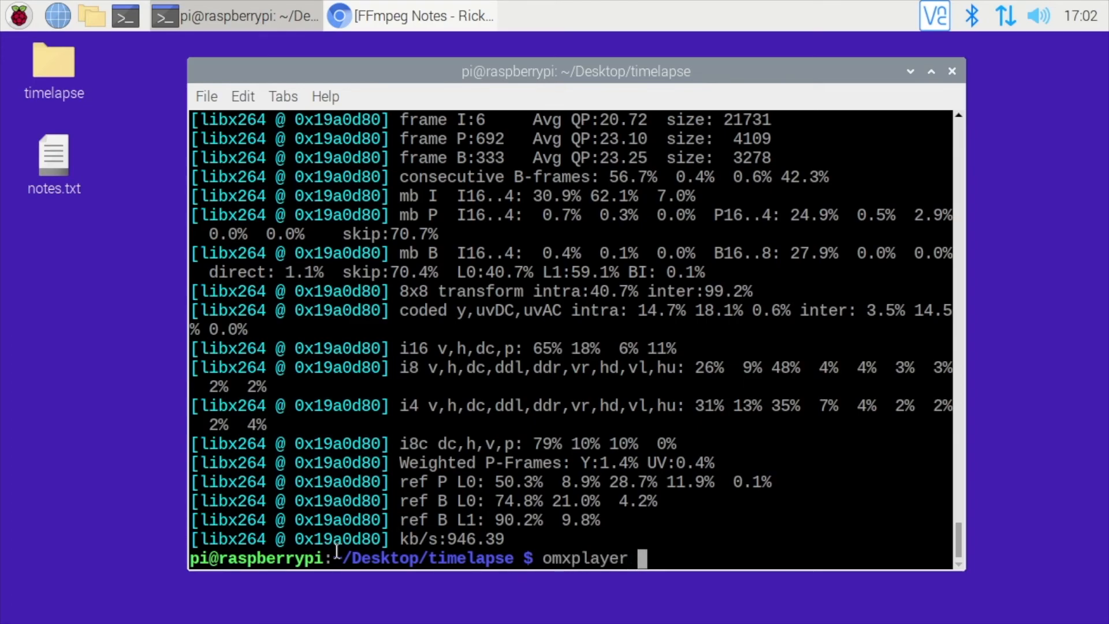
{"action": "type", "text": "out.mp4"}
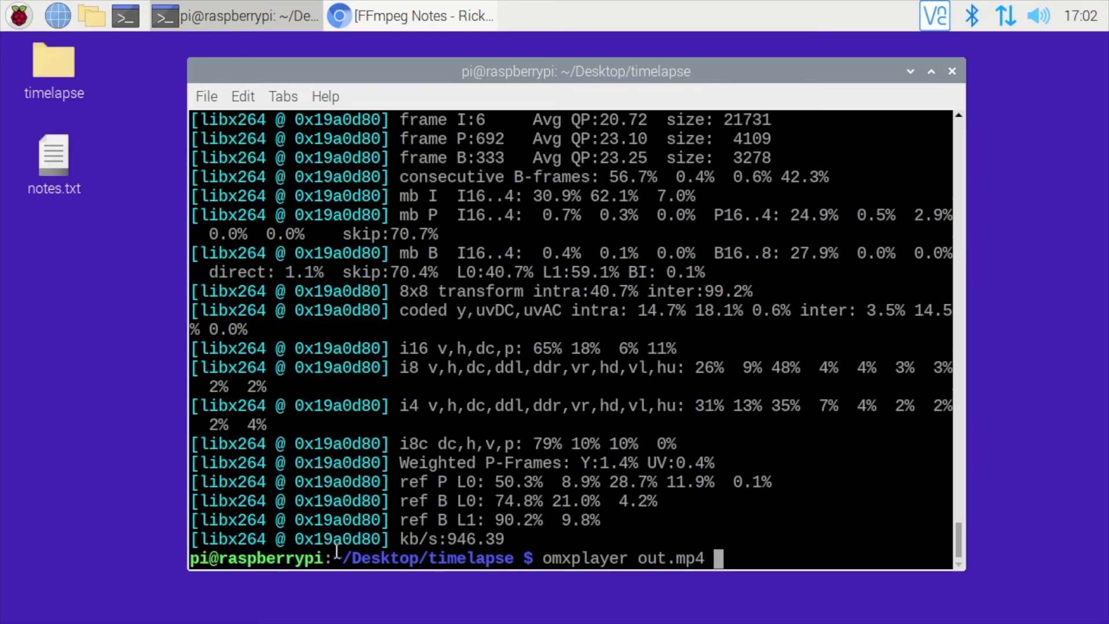
{"action": "key", "text": "Return"}
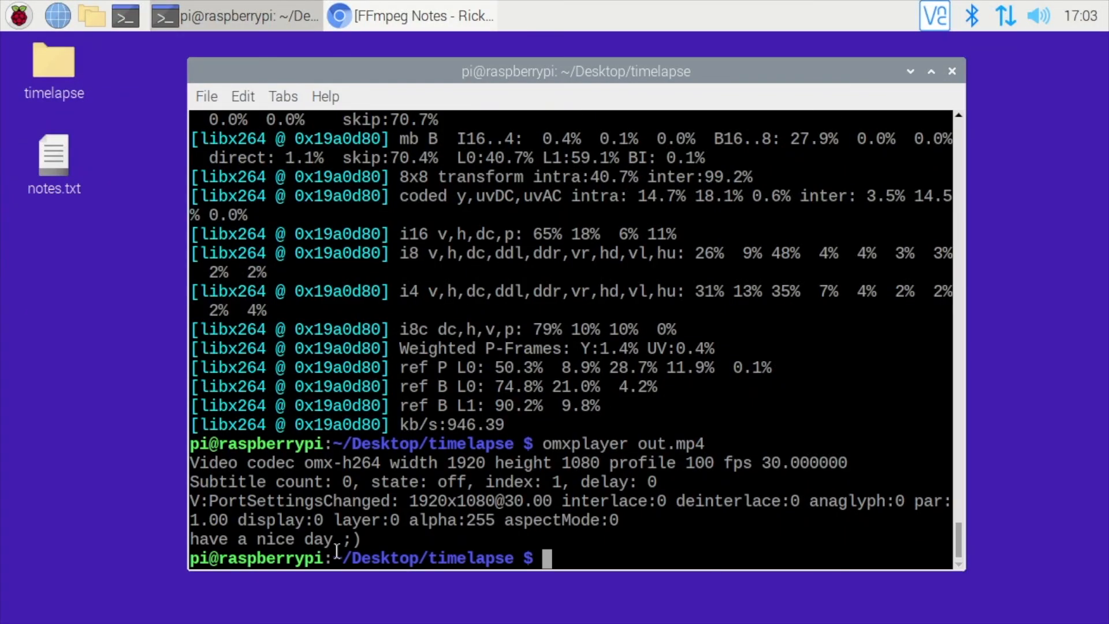
Step: List the timelapse folder in detail, showing JPEGs up to img_01030.jpg and the 3.9M out.mp4
{"action": "type", "text": "ls -"}
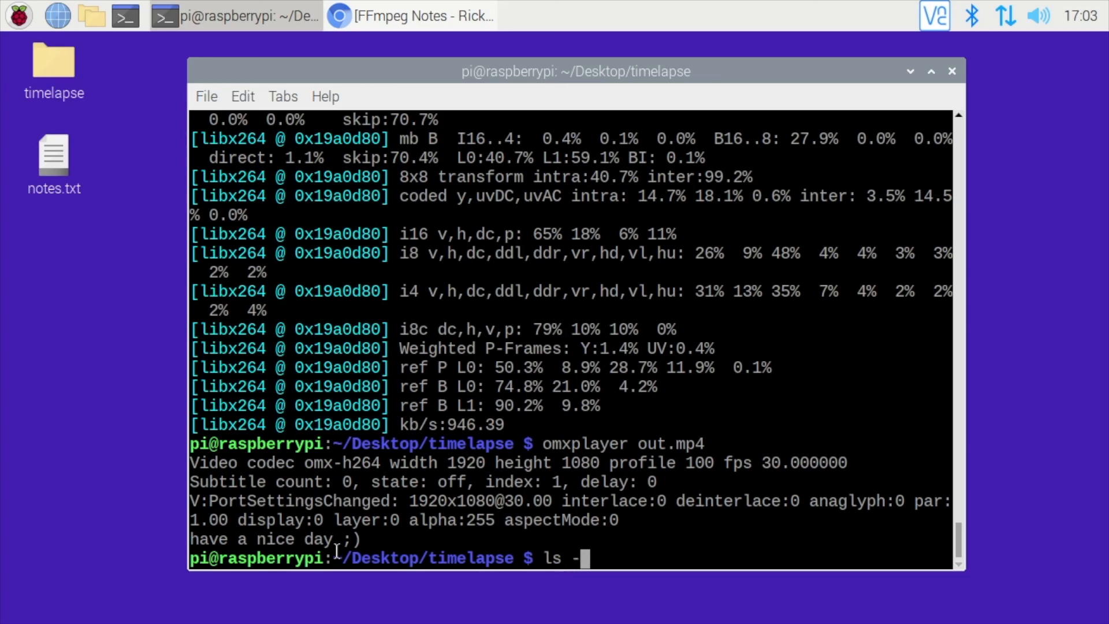
{"action": "key", "text": "Return"}
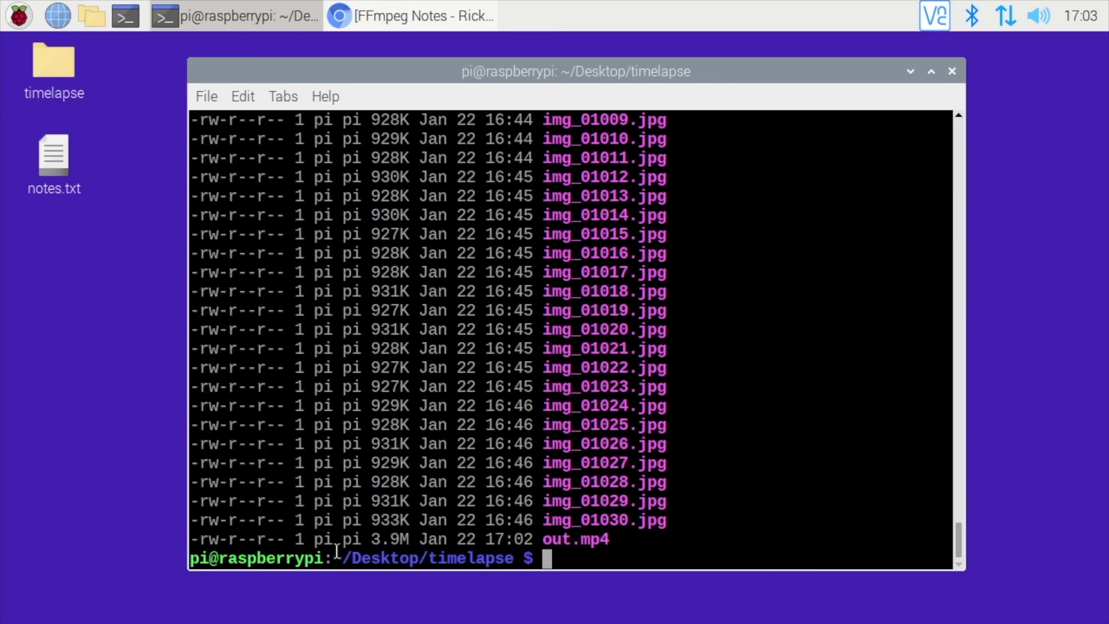
{"action": "mouse_move", "coordinate": [368, 541]}
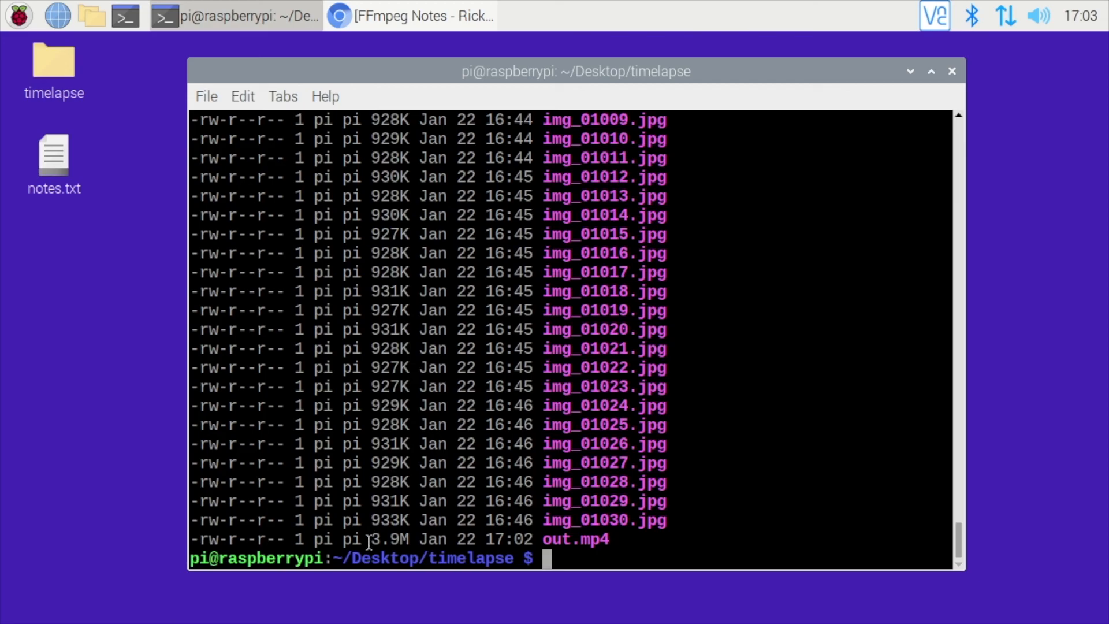